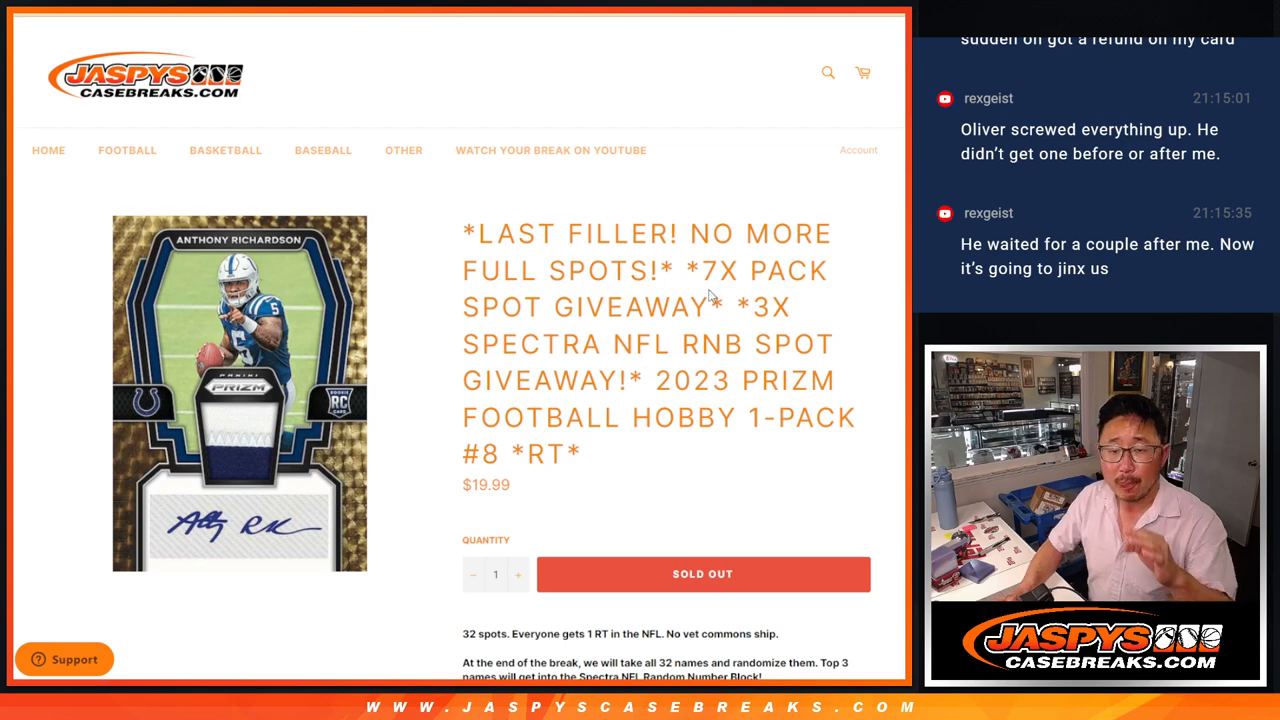
drag(697, 270, 712, 307)
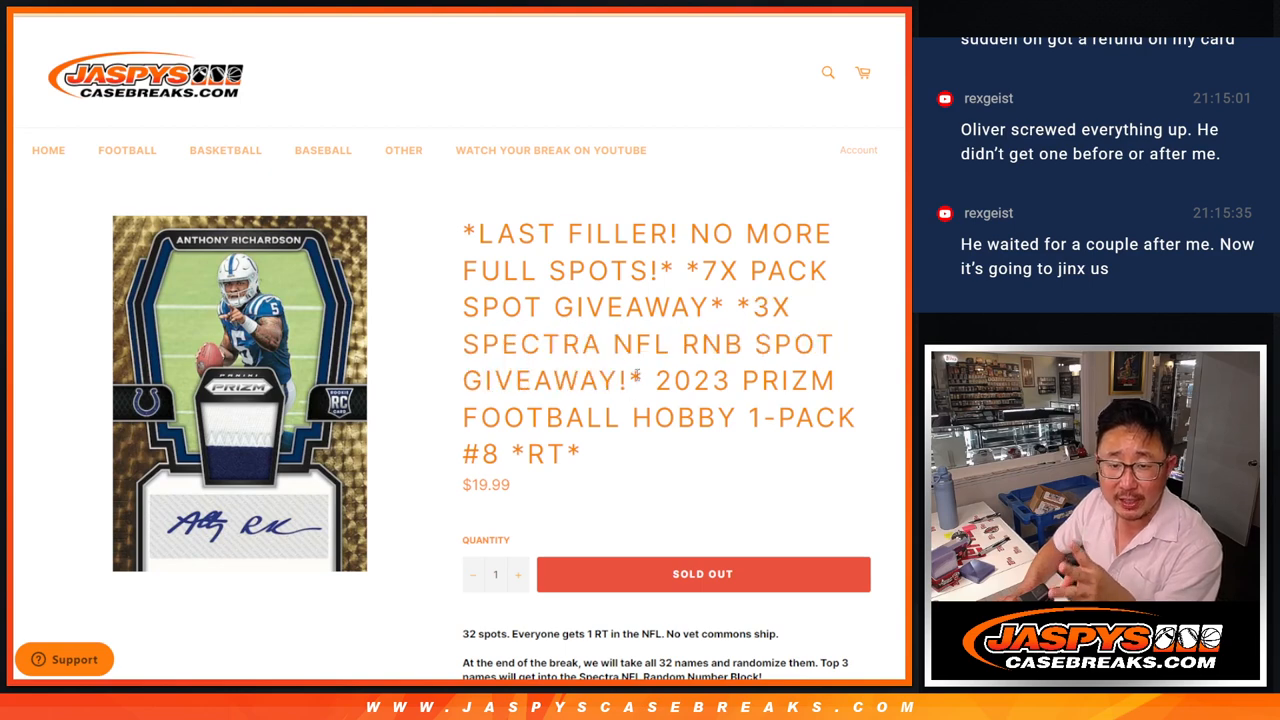
double_click(717, 344)
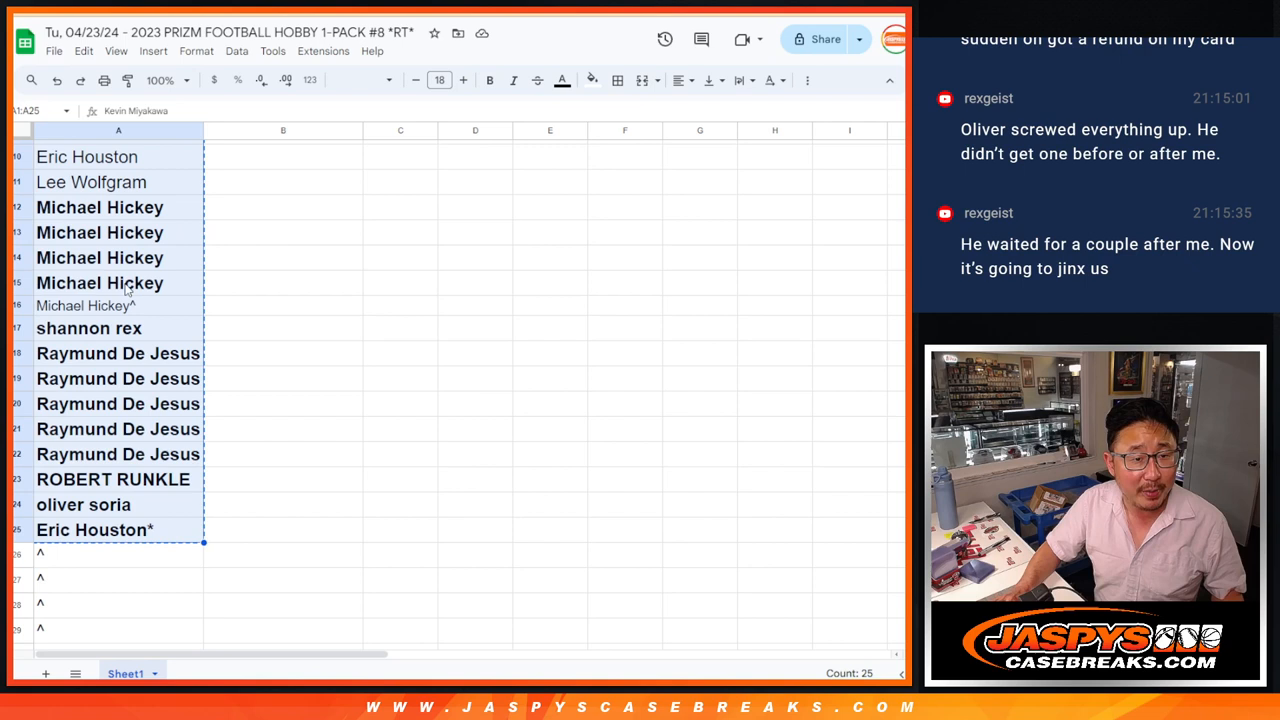
click(100, 207)
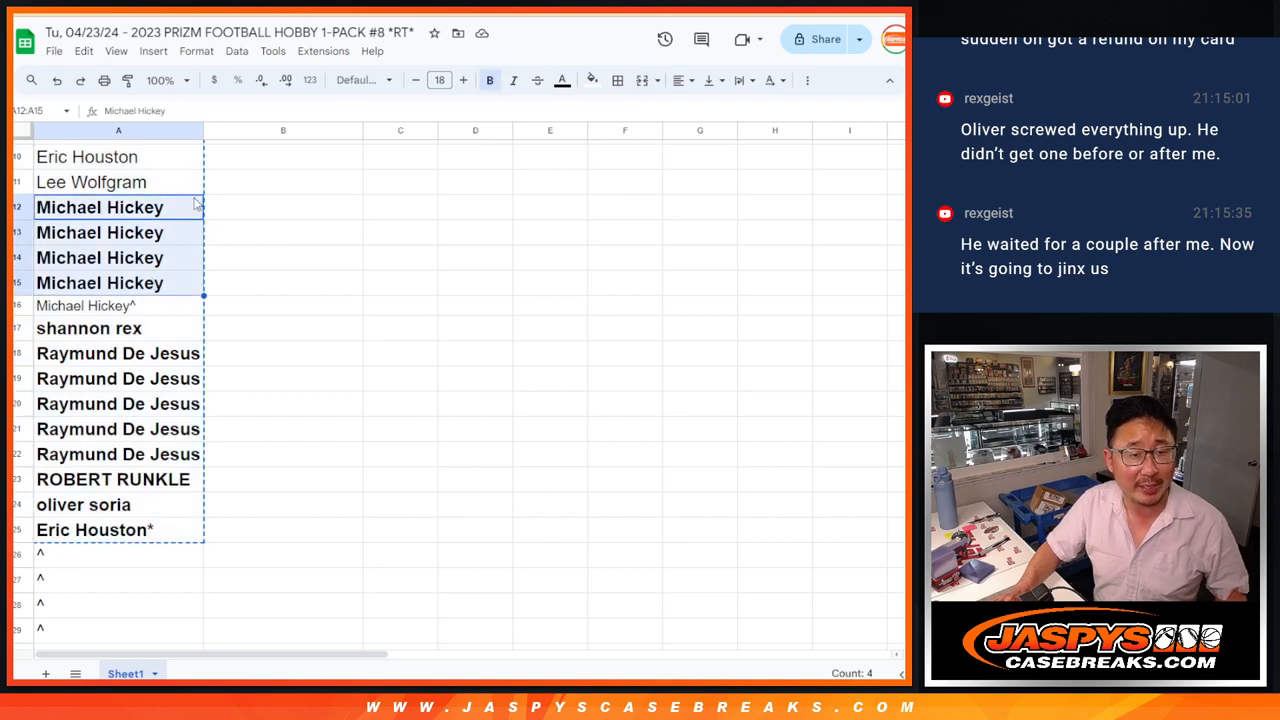
mouse_move(253, 214)
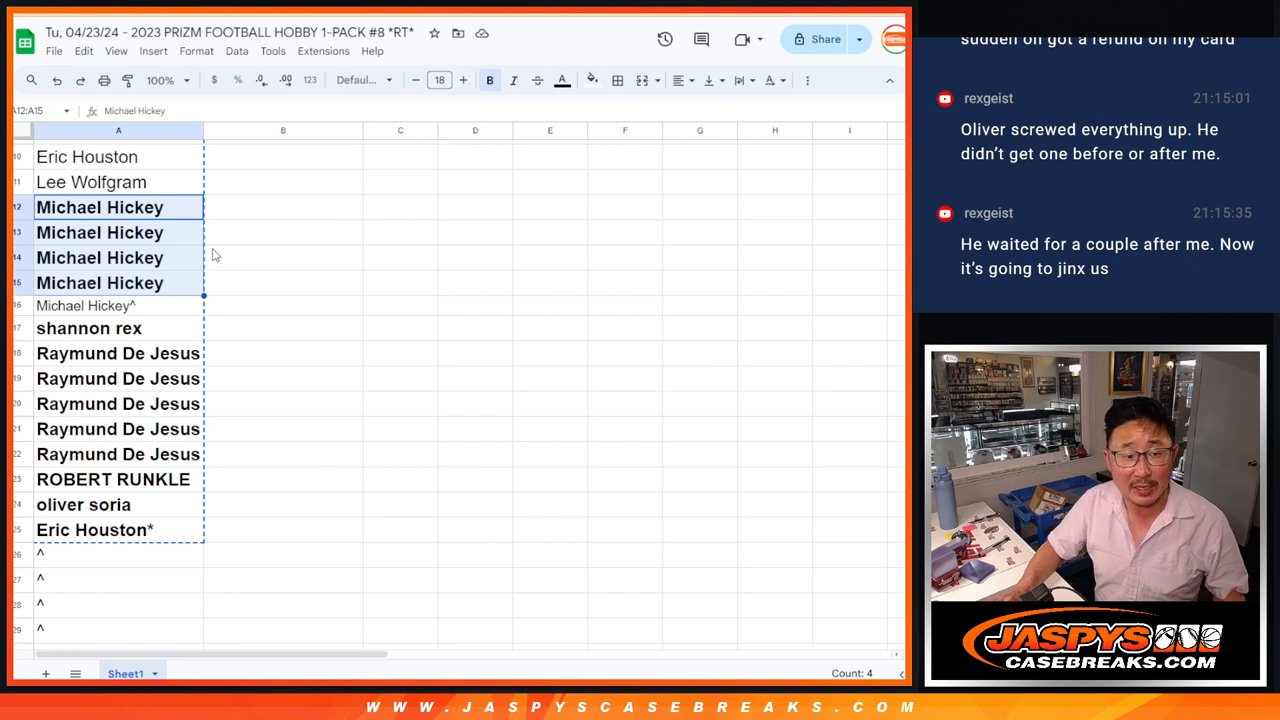
click(85, 305)
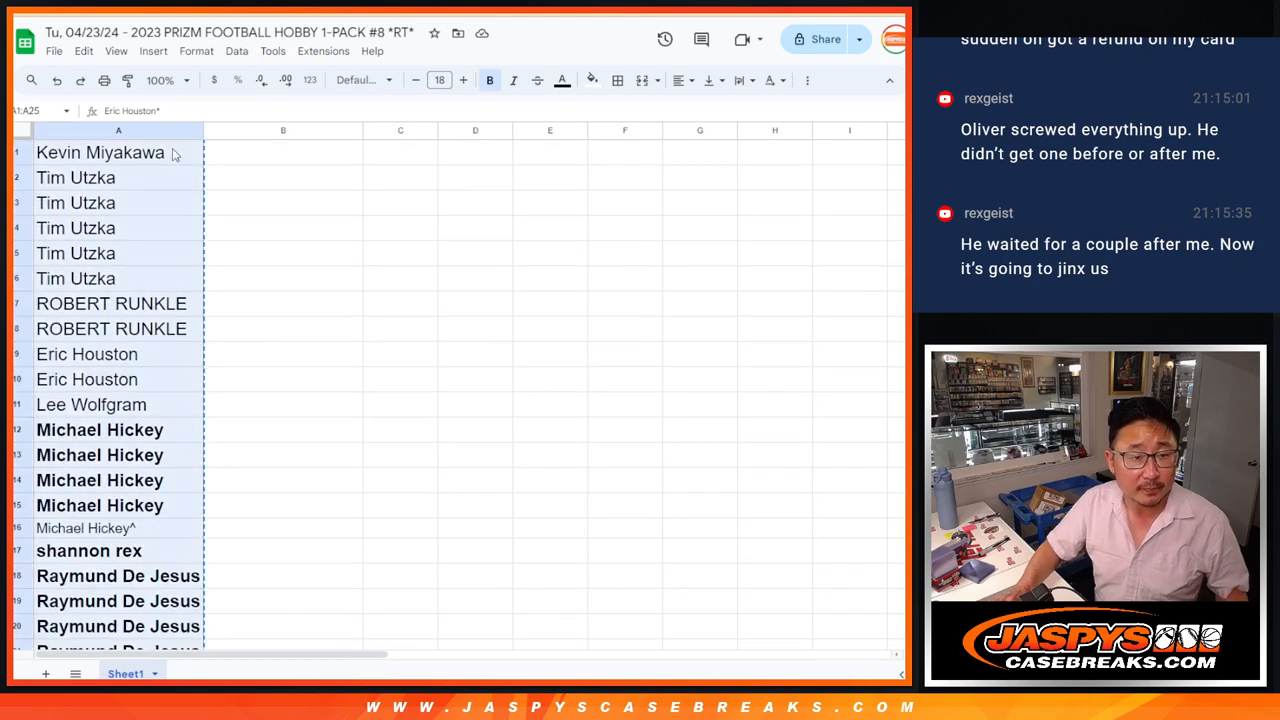
Reshuffle the 25 names a third time and select the first seven in the new order
scroll(down, 3)
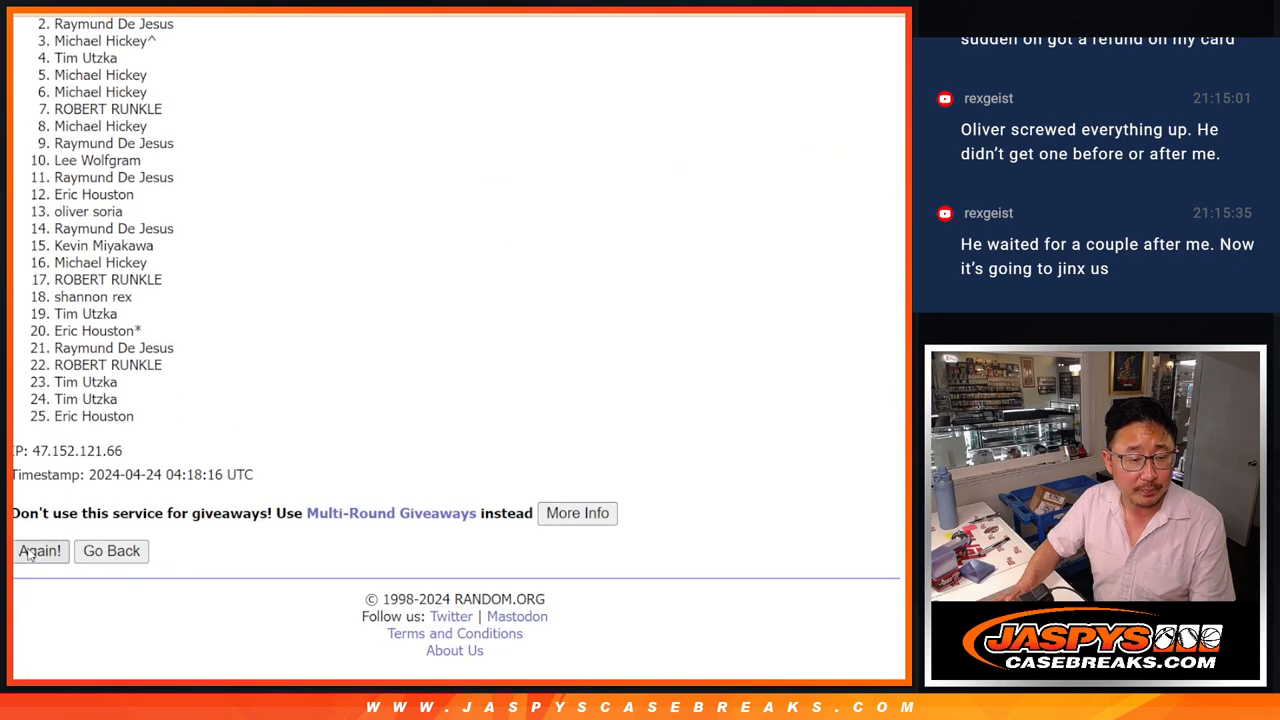
click(40, 551)
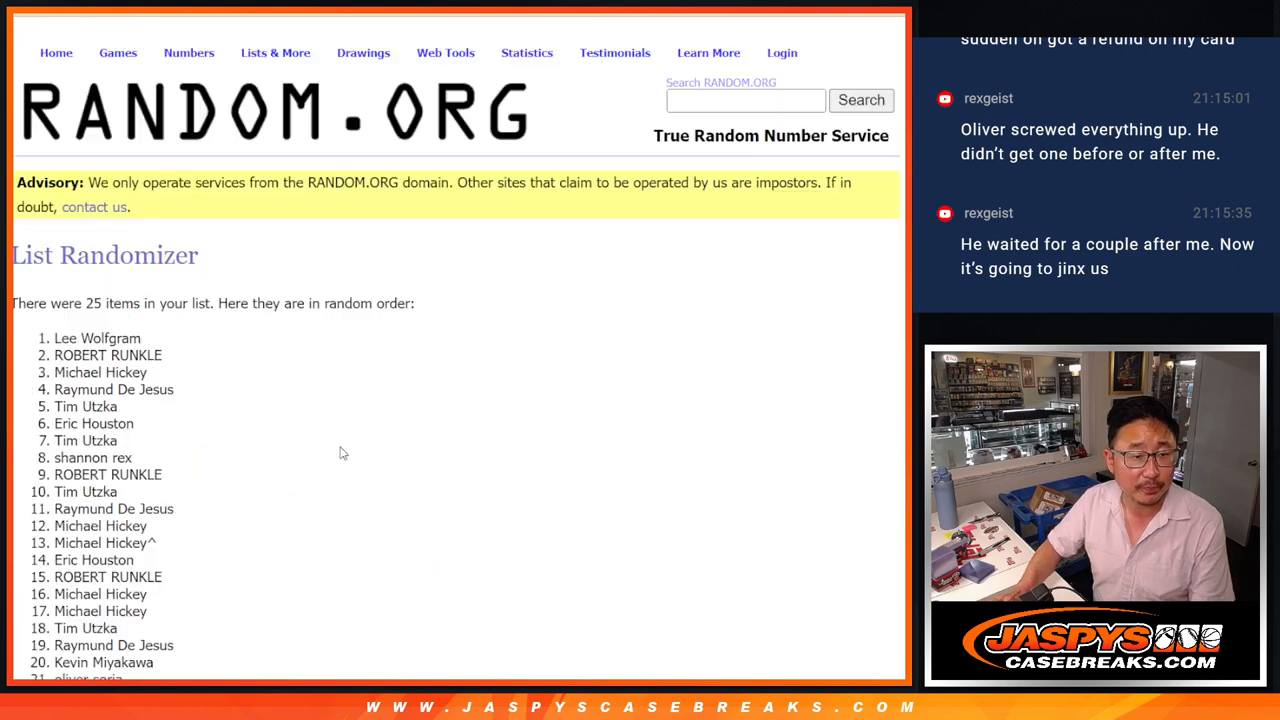
scroll(down, 3)
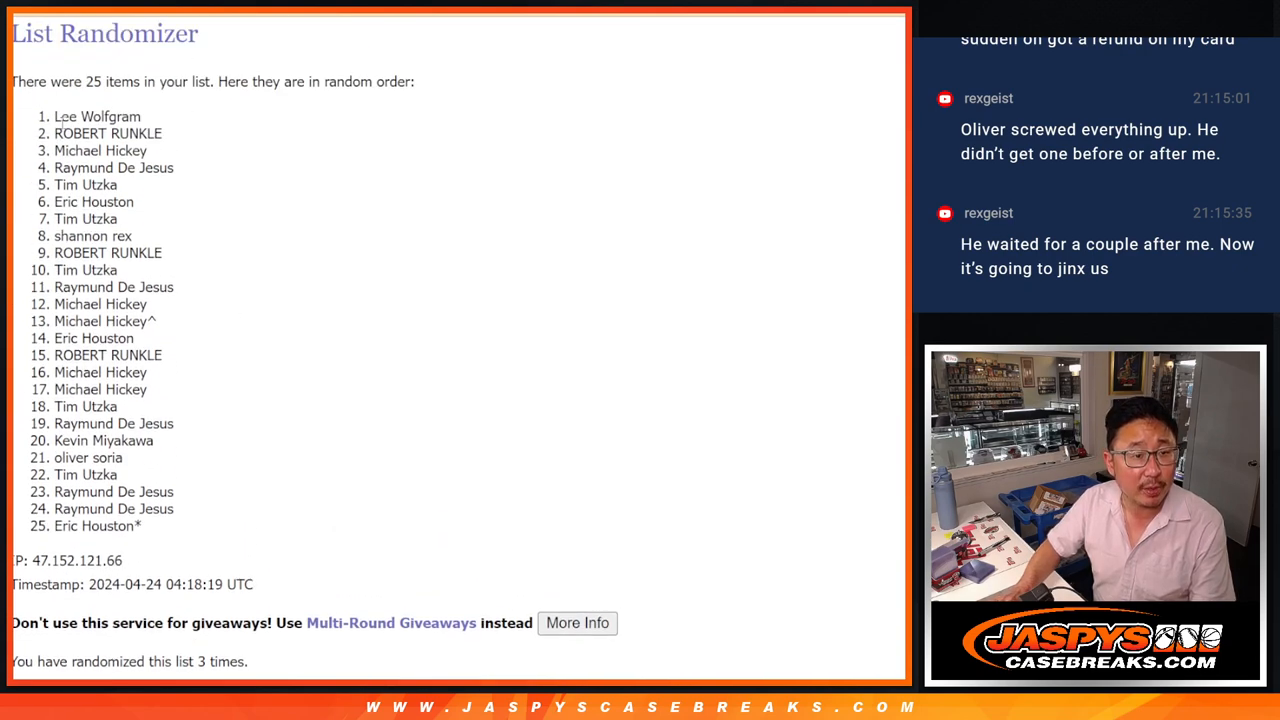
drag(57, 116, 130, 236)
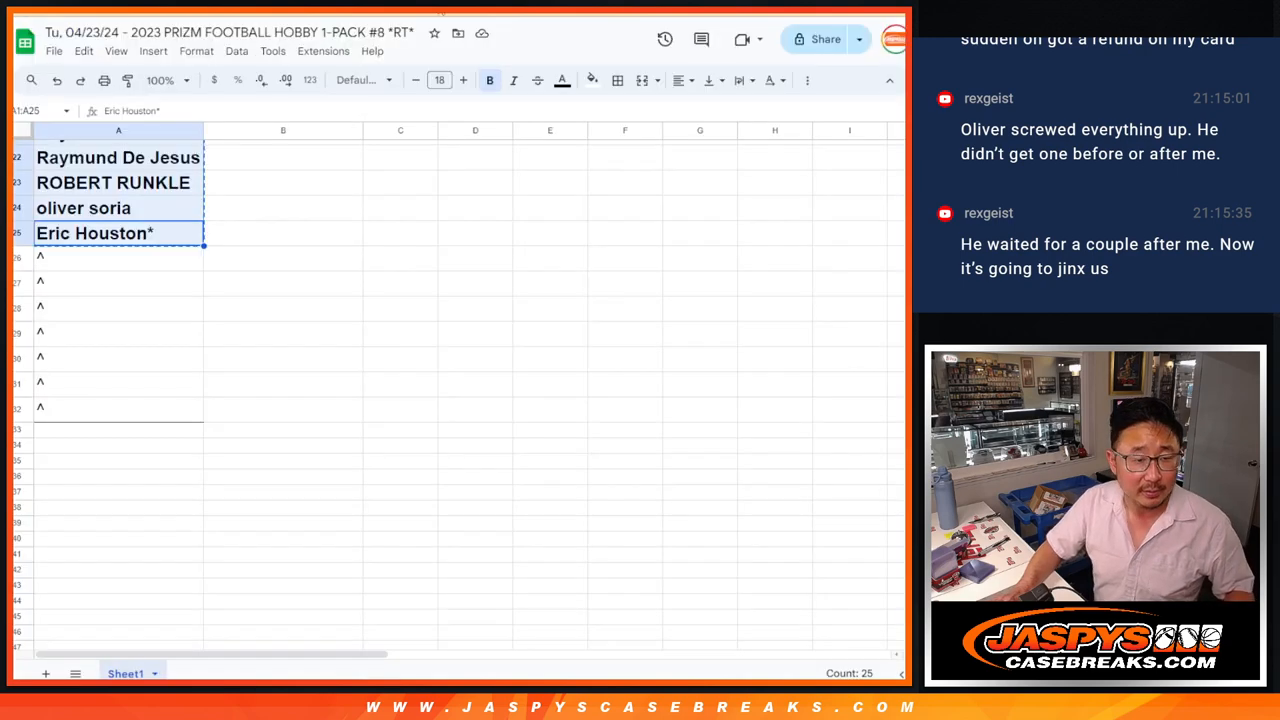
Format the seven pasted names in A26:A32 as Roboto Slab, size 12
click(360, 80)
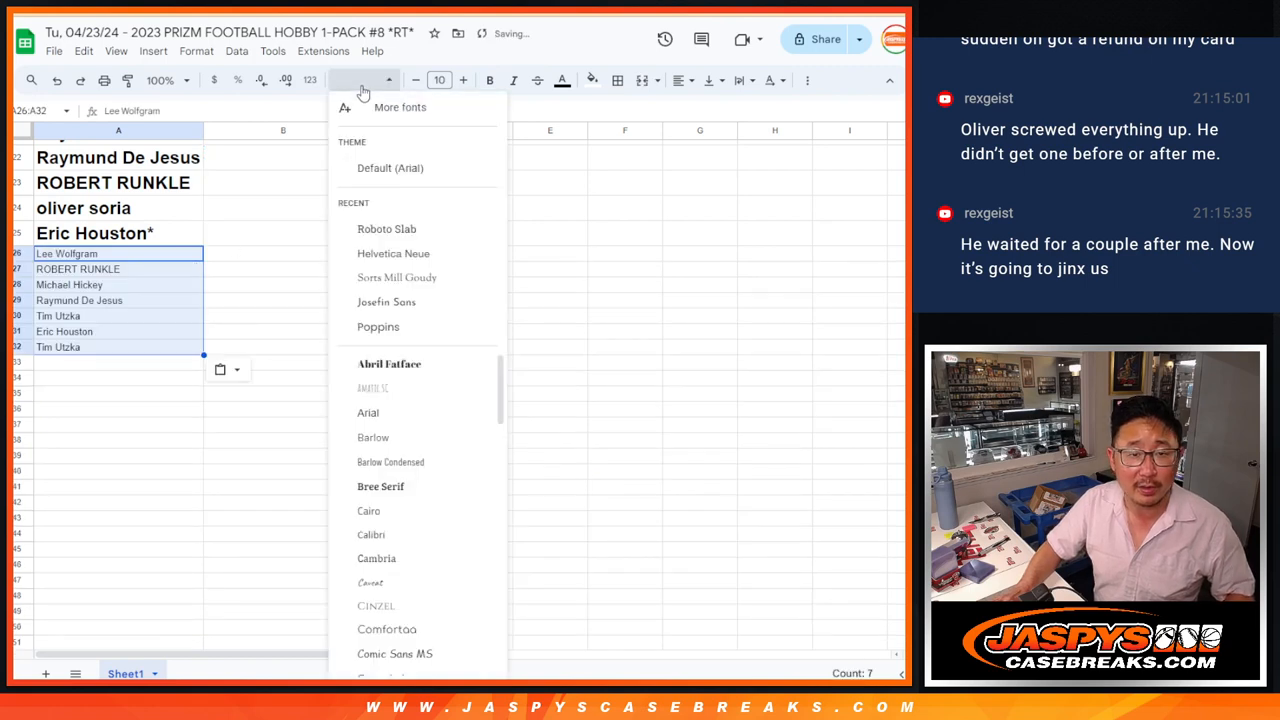
click(438, 80)
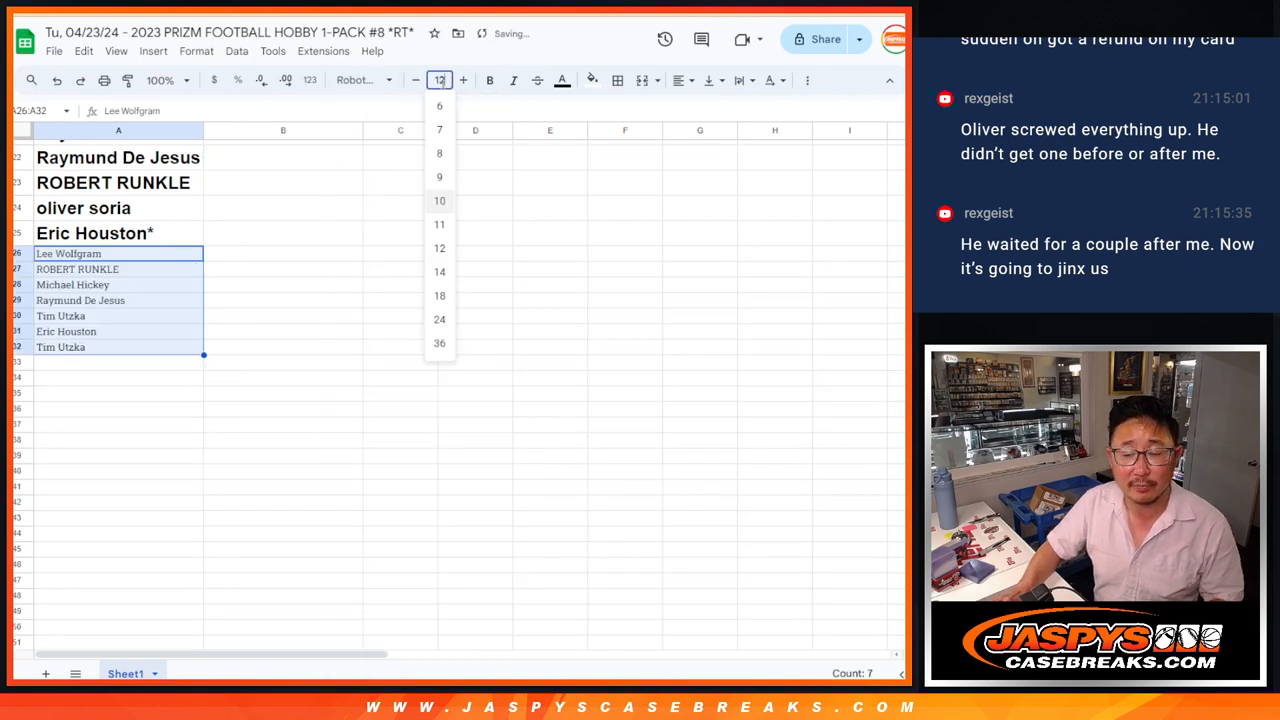
click(439, 247)
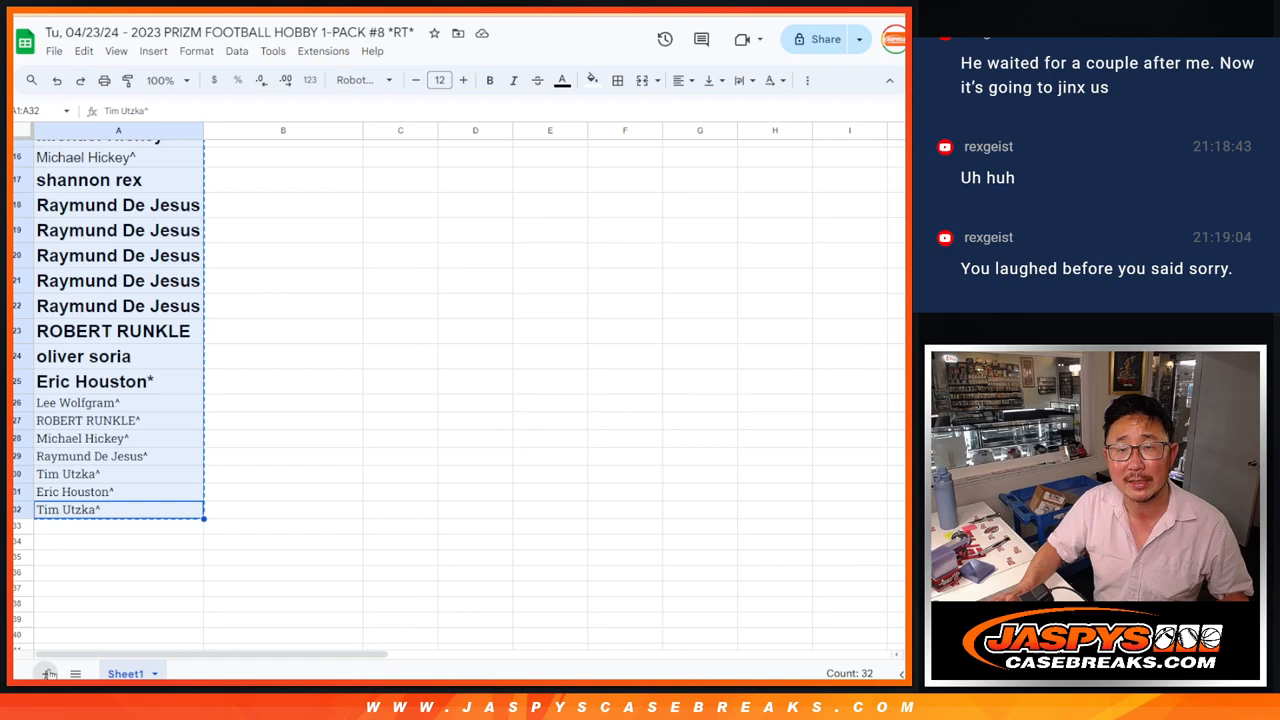
Add a blank Sheet2 and enter all 32 names into RANDOM.ORG's list form
click(46, 673)
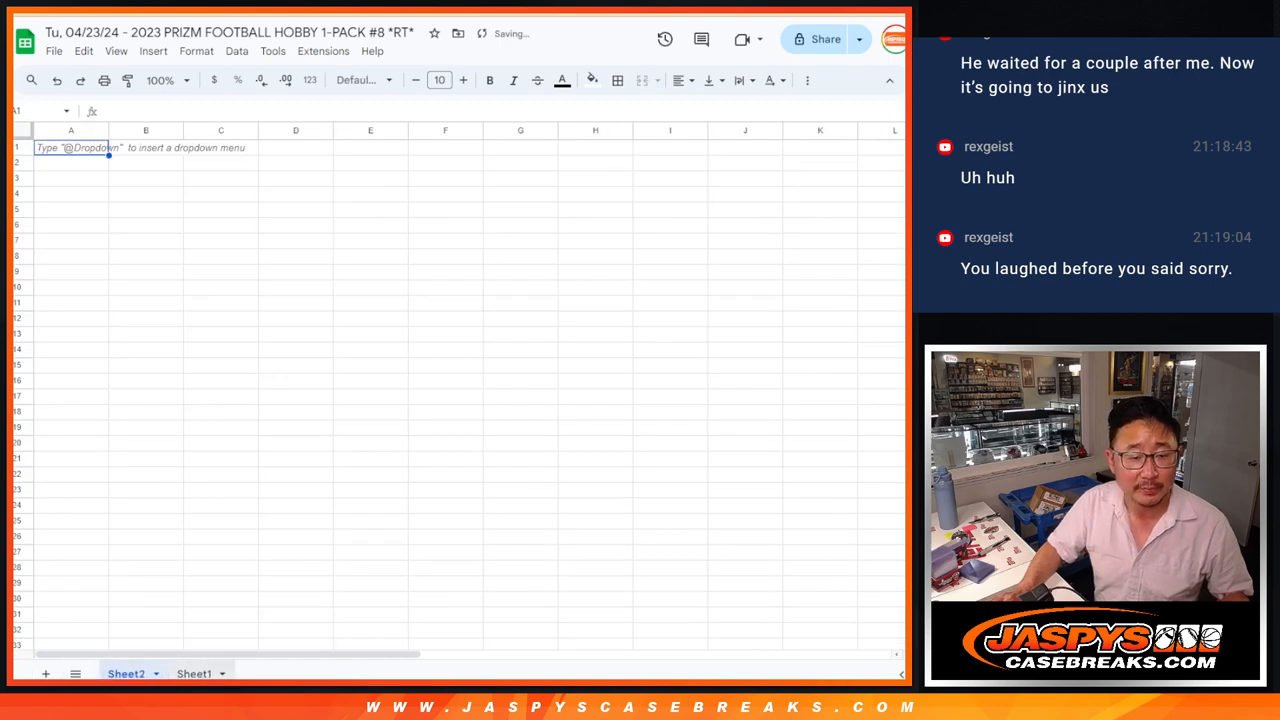
click(194, 673)
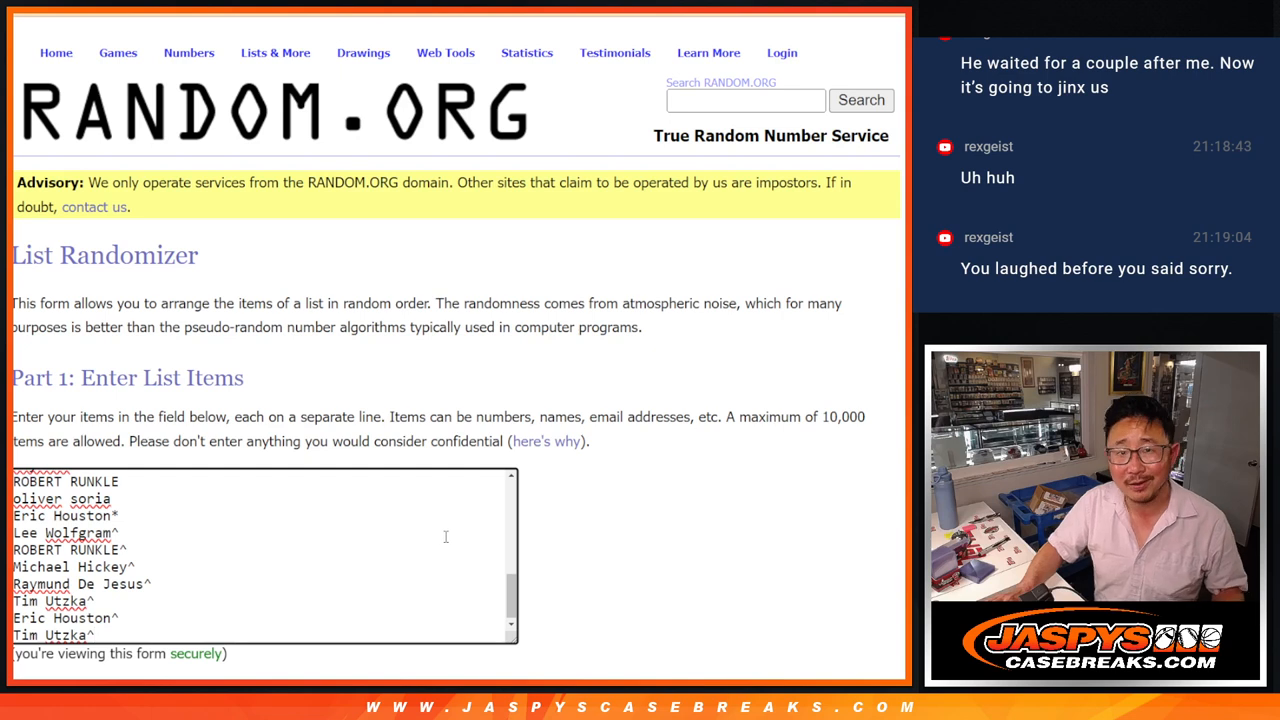
click(363, 52)
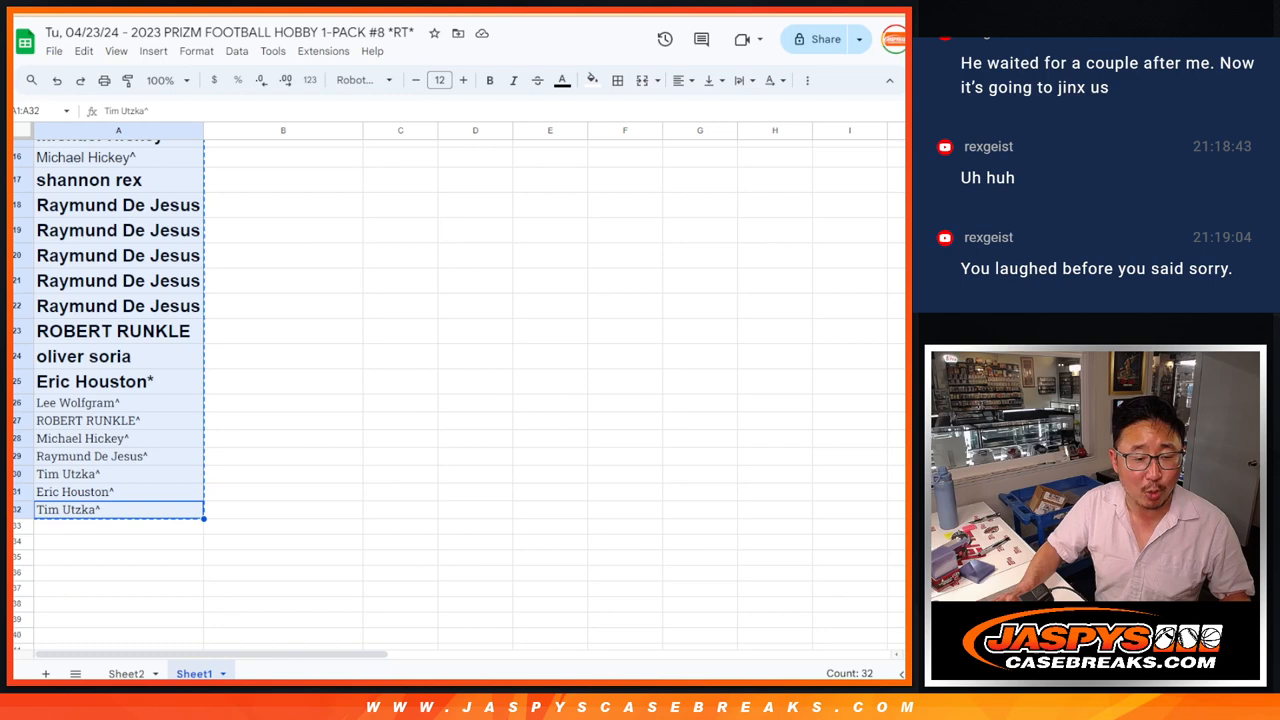
click(126, 673)
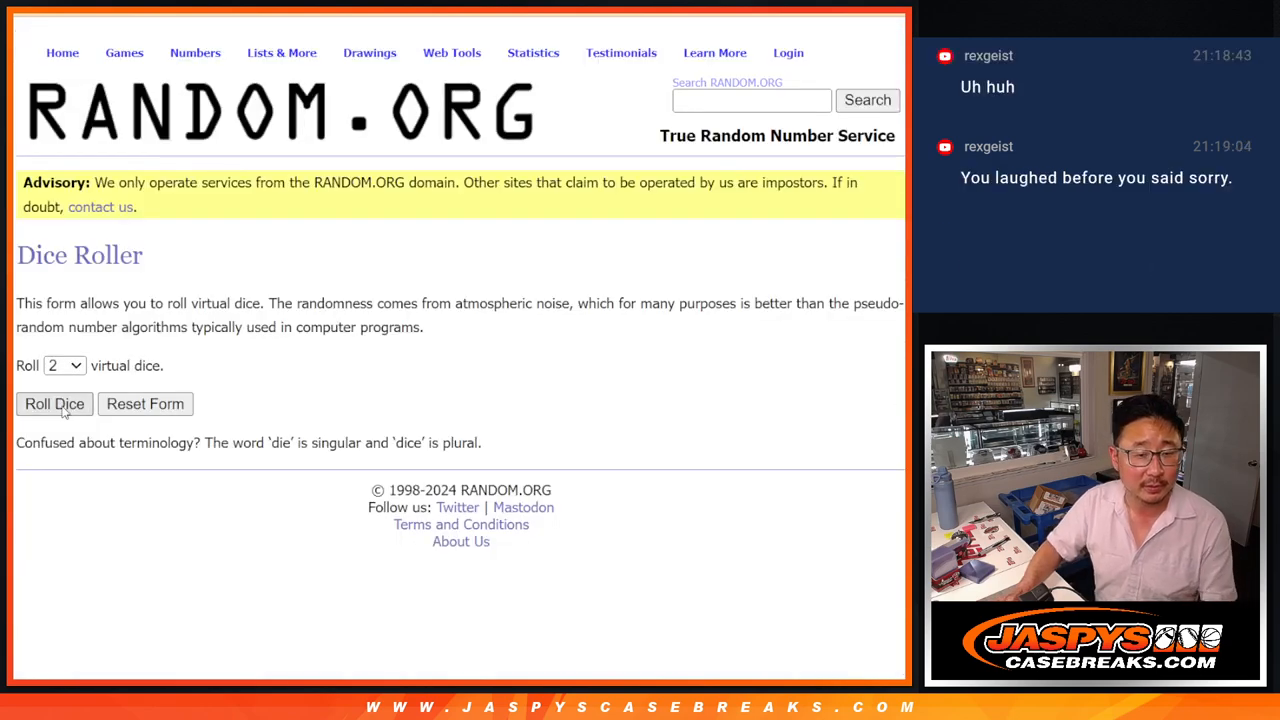
Randomize the 32-name list, then shuffle it twice more with Again!
click(54, 404)
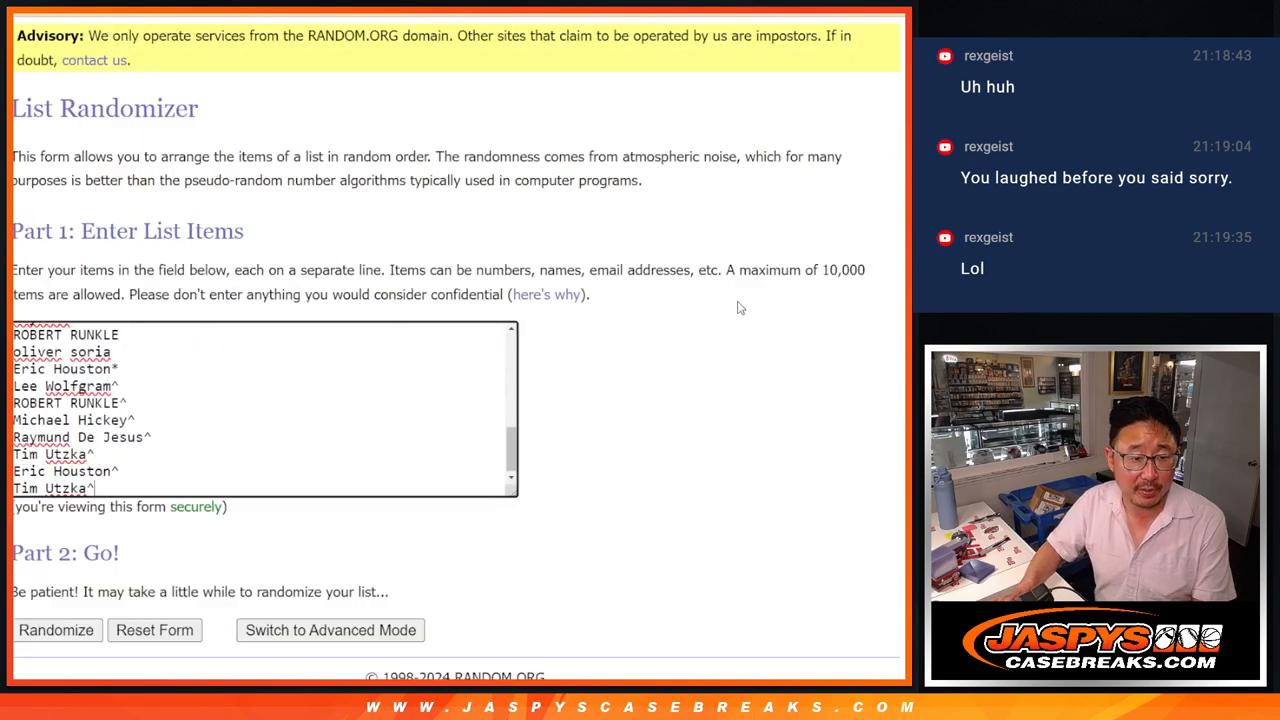
click(57, 630)
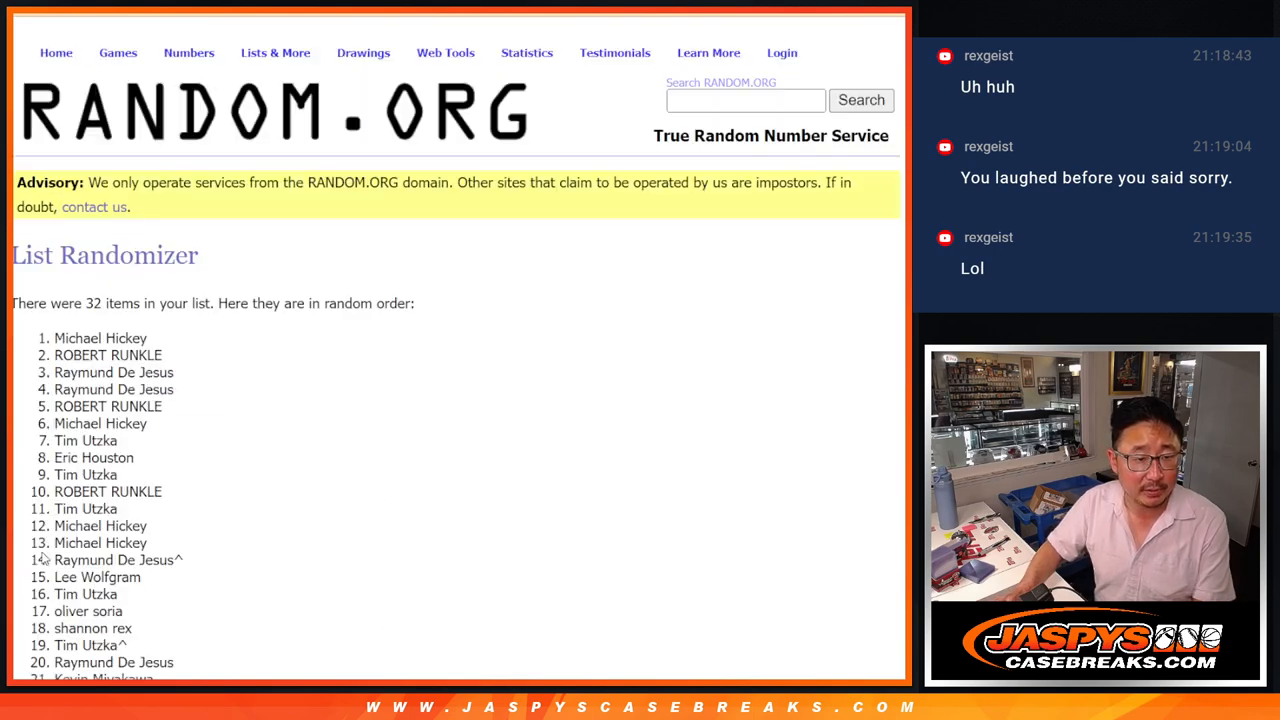
scroll(down, 3)
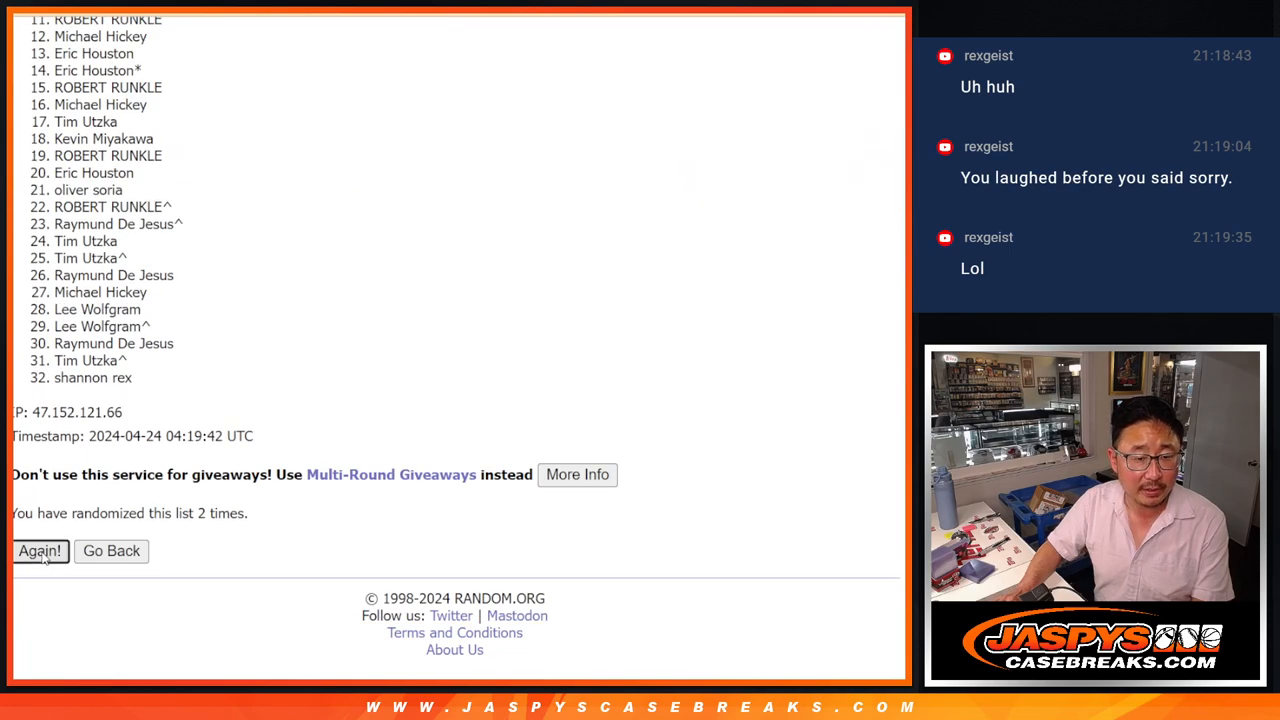
click(40, 551)
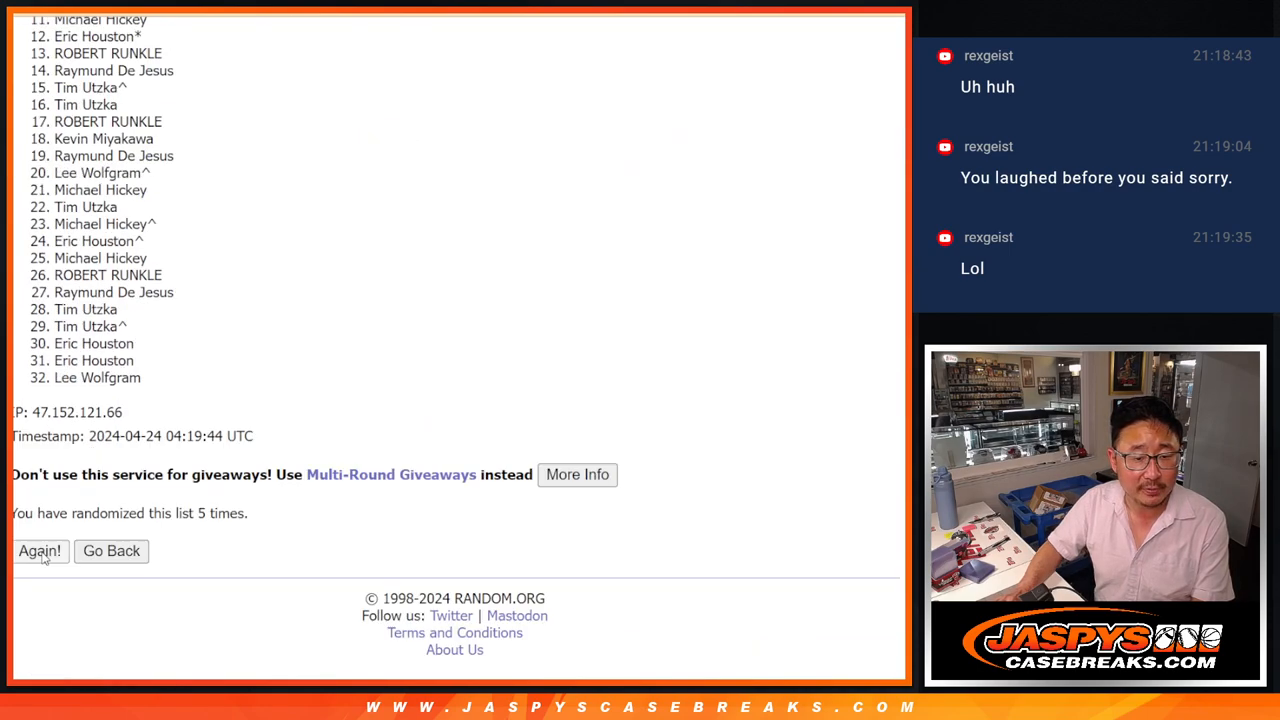
click(40, 551)
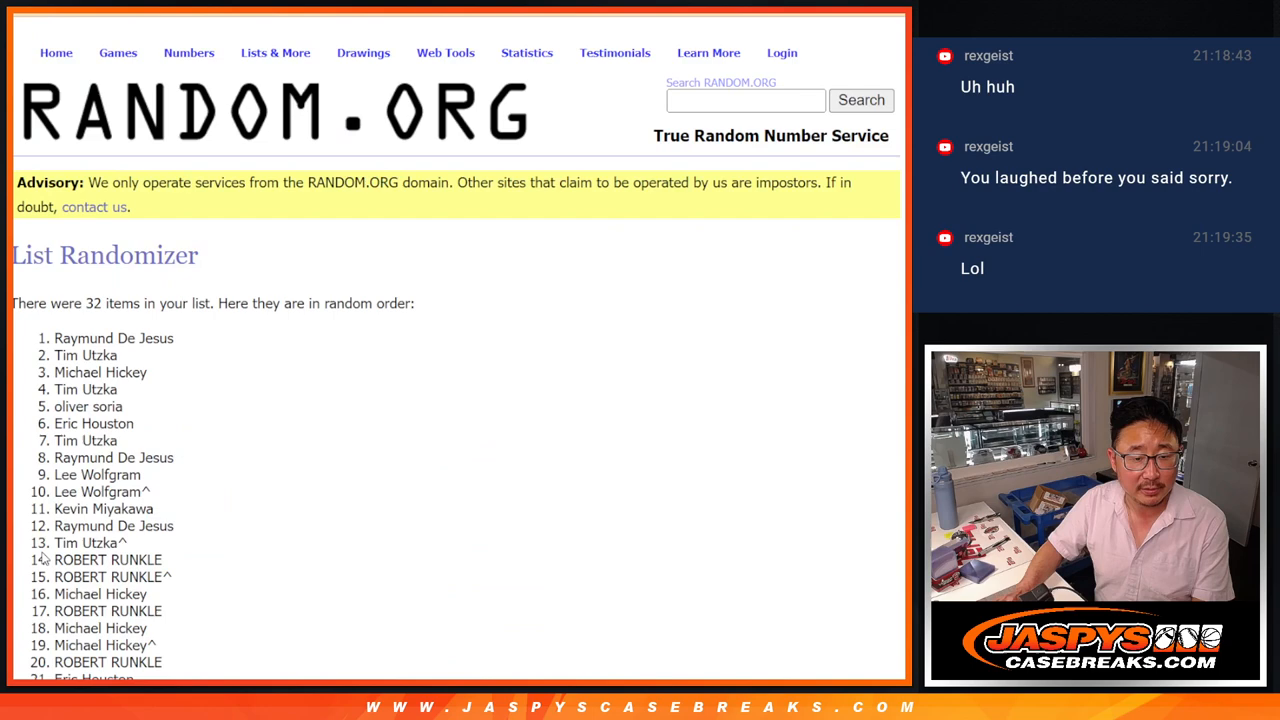
scroll(down, 3)
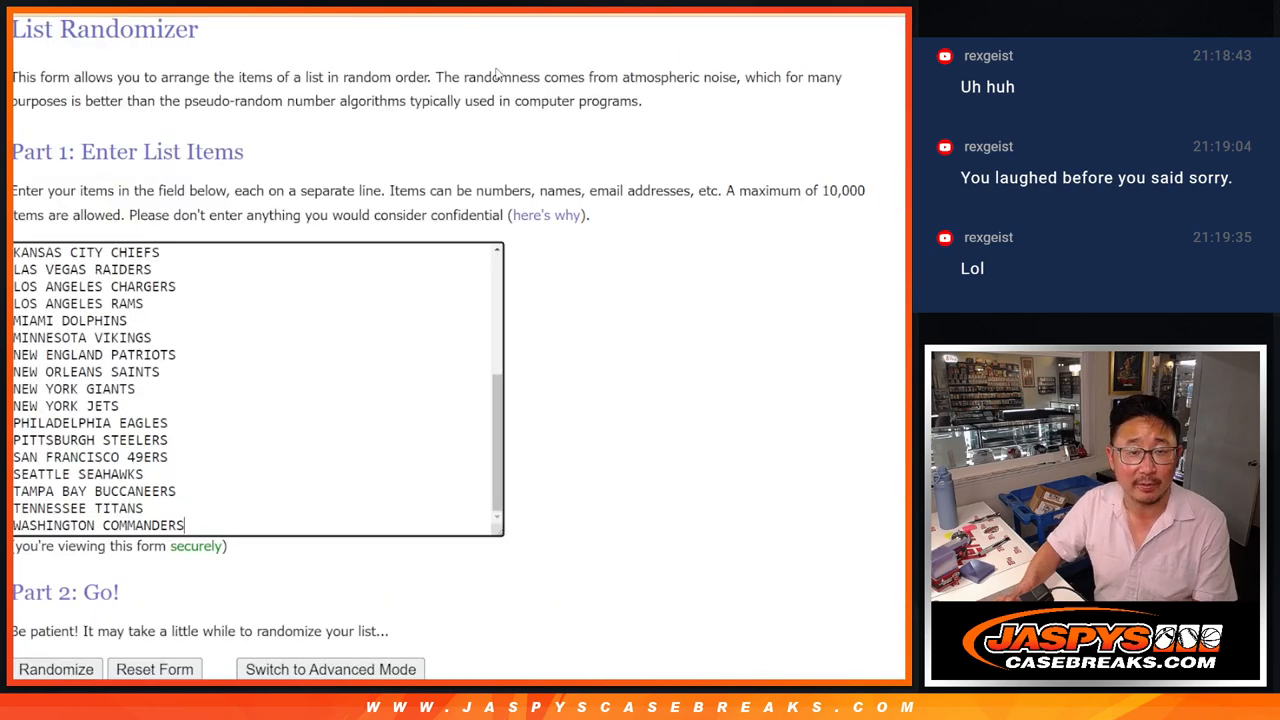
Shuffle the 32 NFL teams three more times in the List Randomizer
scroll(down, 3)
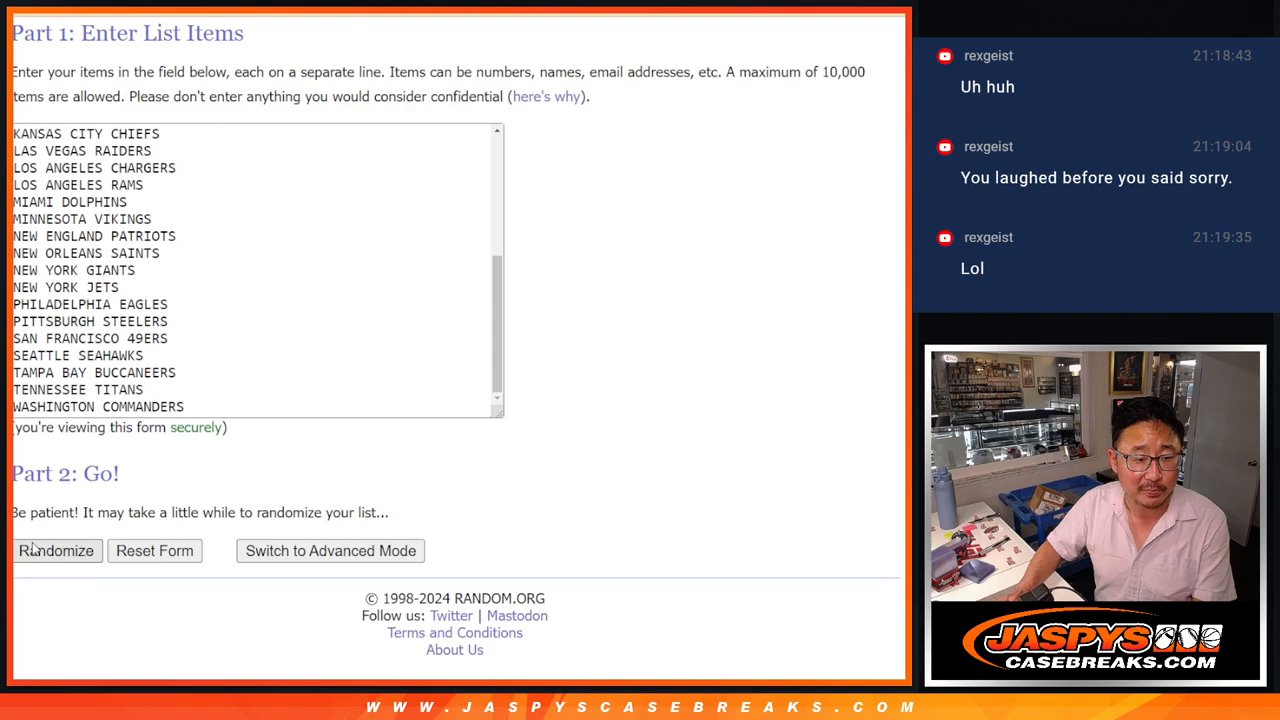
click(56, 550)
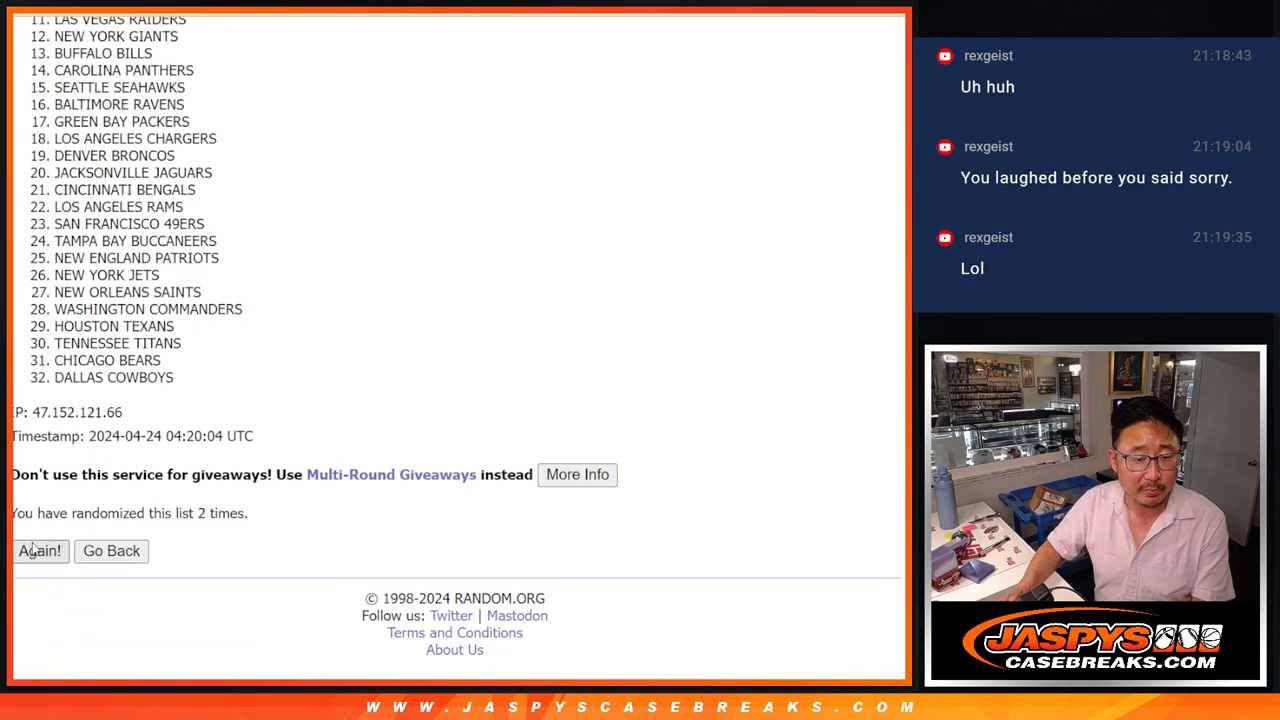
click(40, 551)
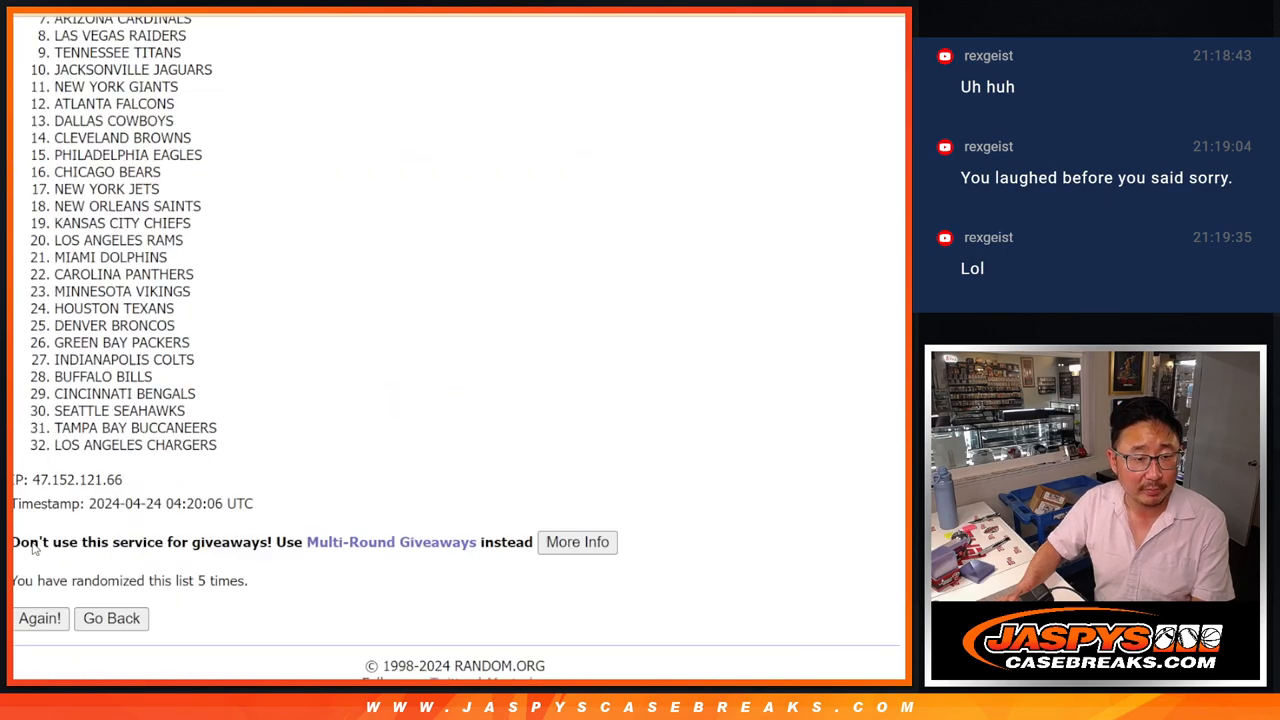
scroll(down, 3)
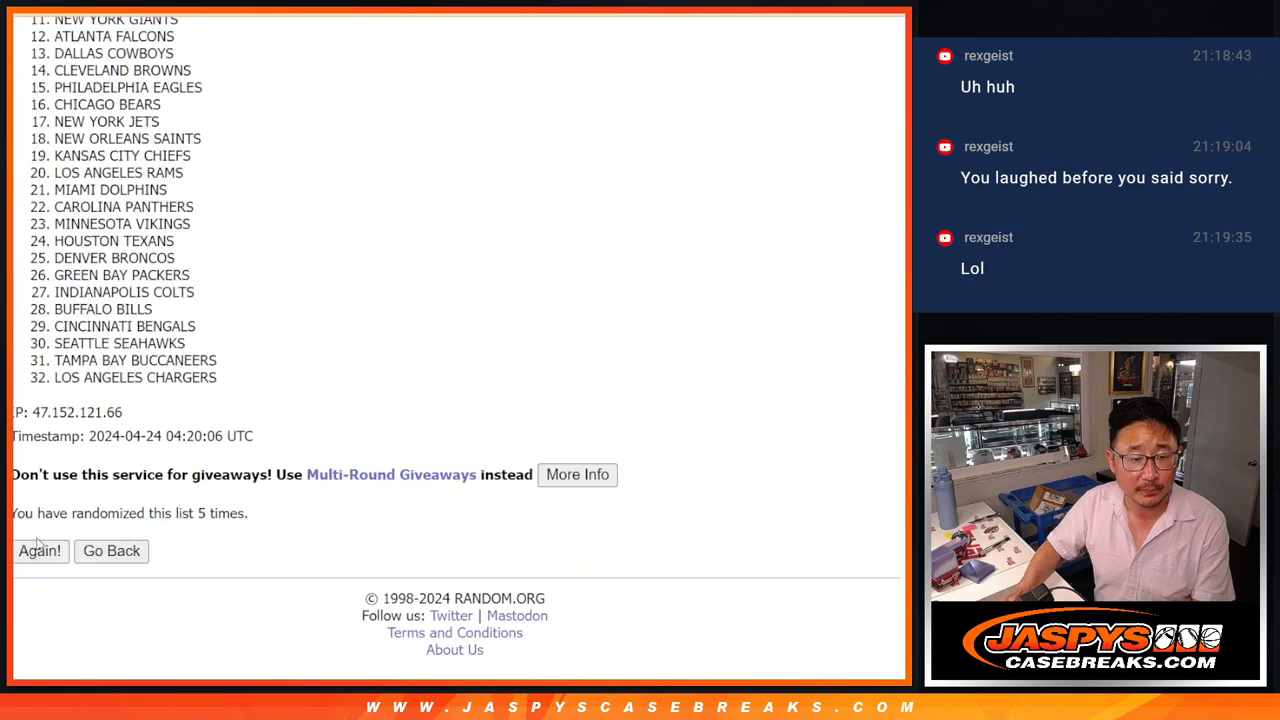
click(39, 551)
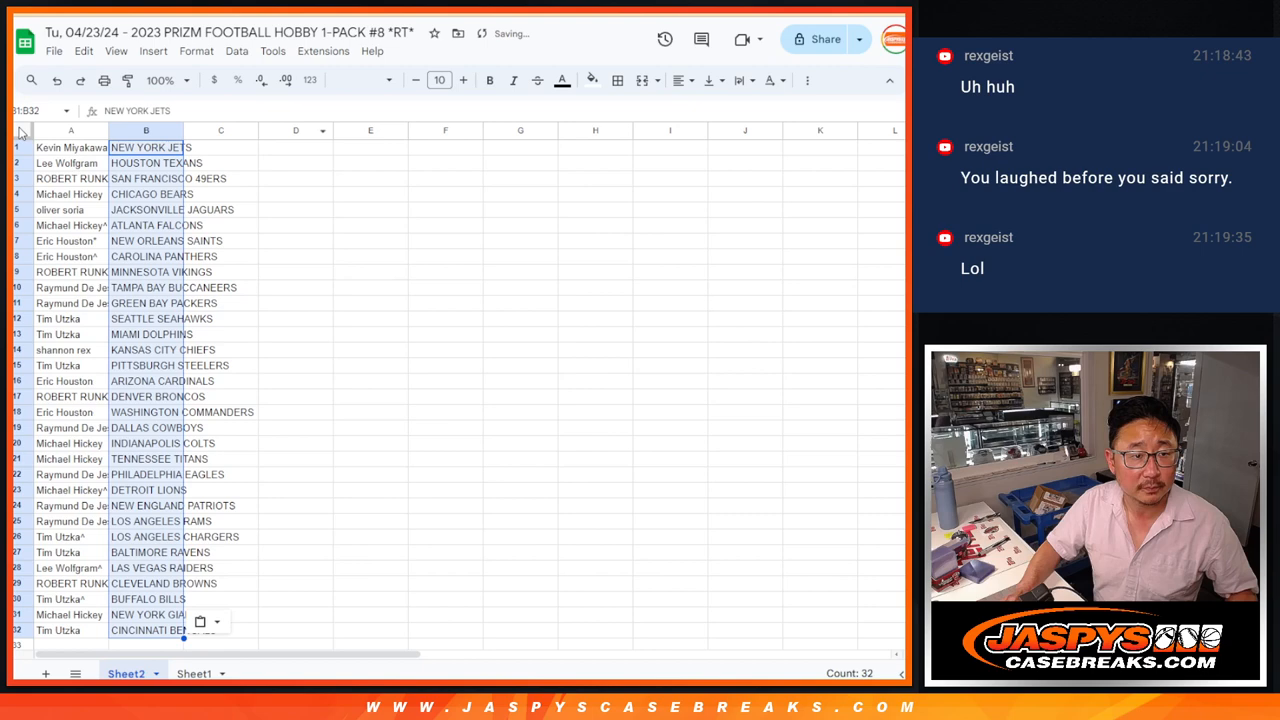
Select Sheet2's name–team table and sort it A→Z by team in column B
click(439, 80)
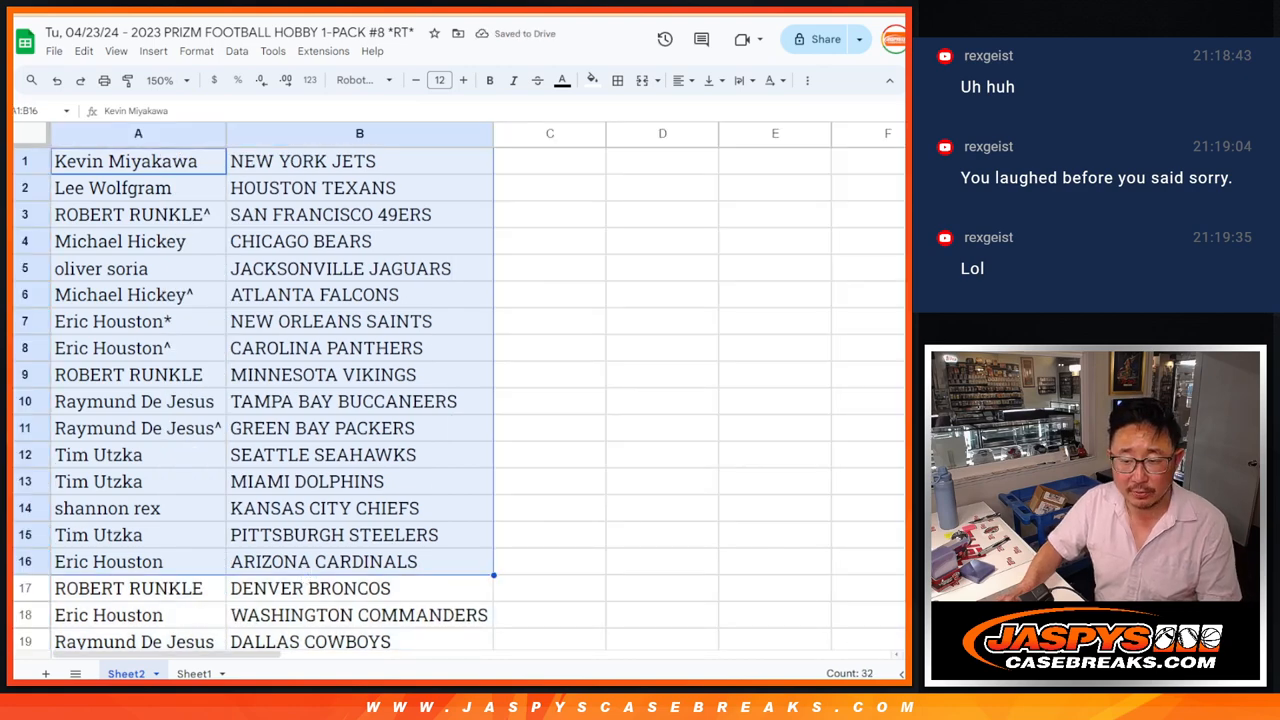
scroll(down, 3)
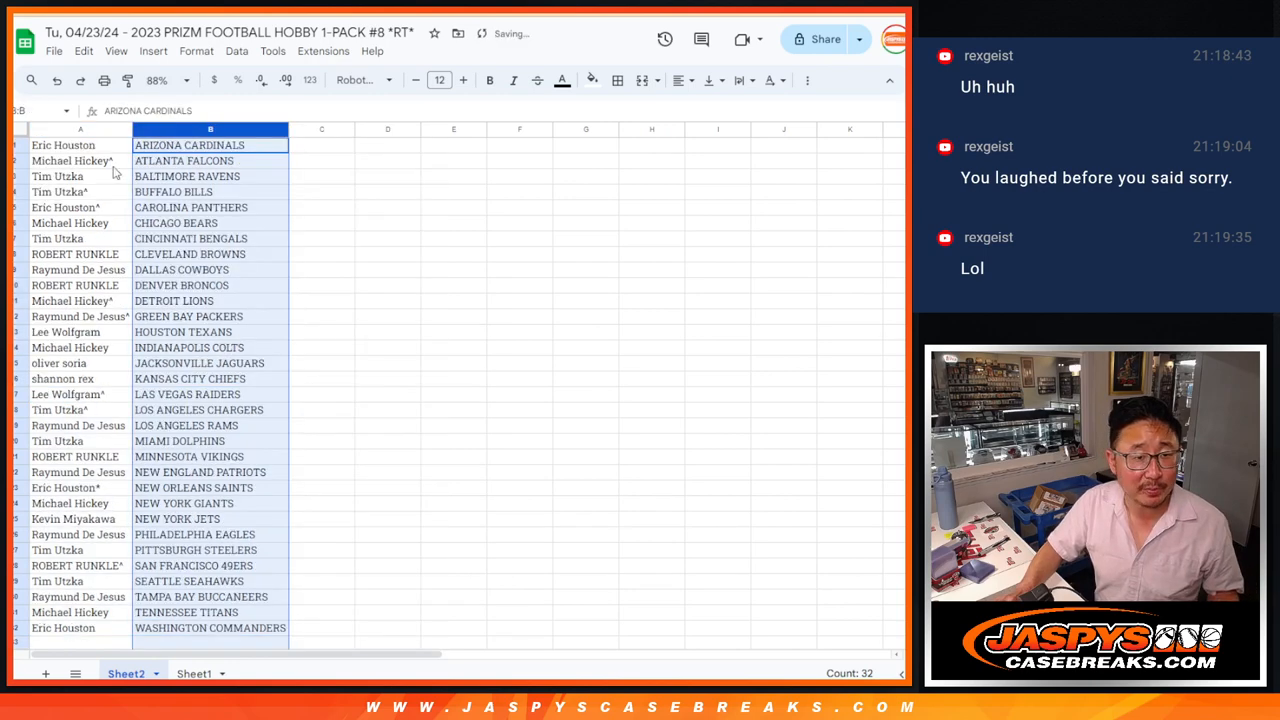
click(617, 80)
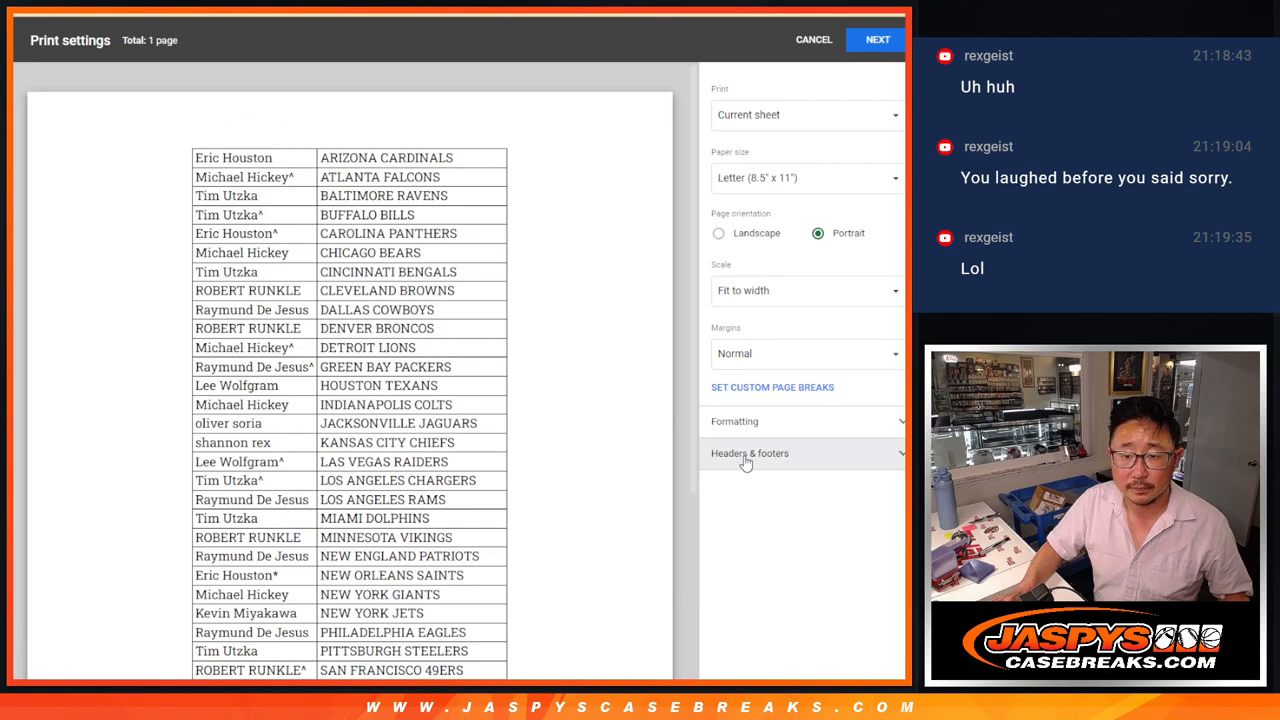
Pass the print settings and print the sorted name-and-team list
click(877, 39)
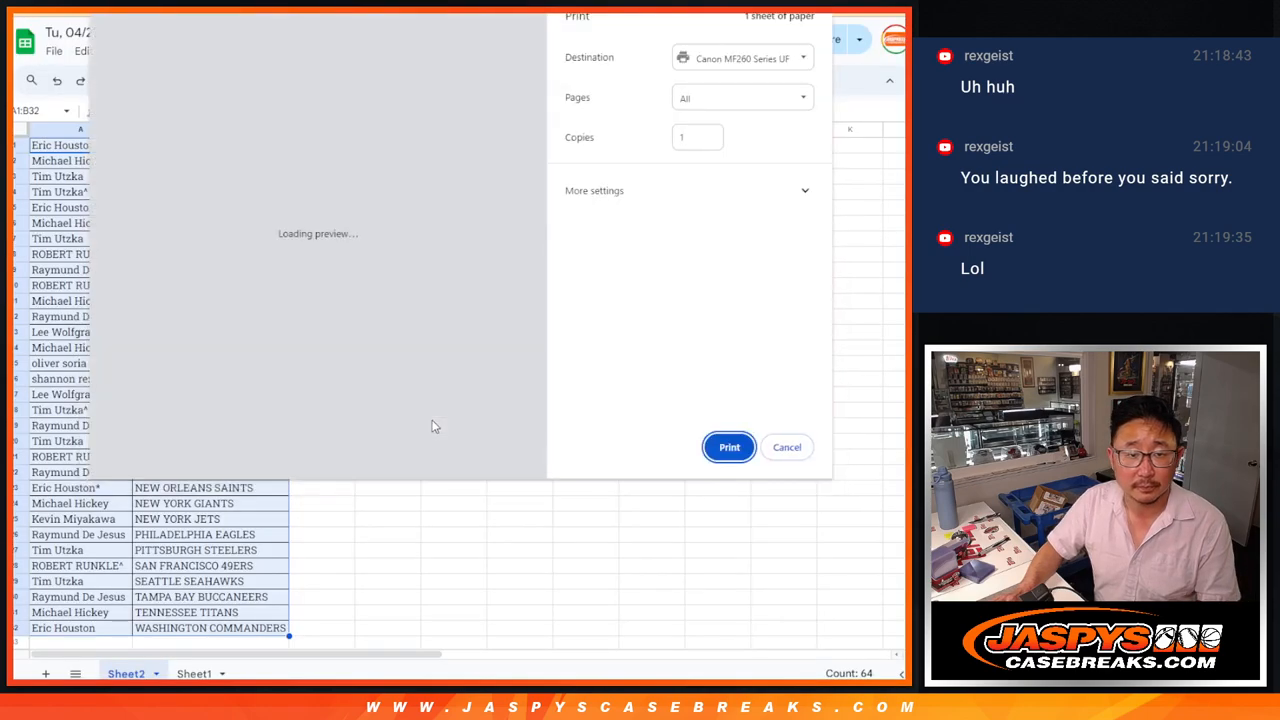
click(786, 447)
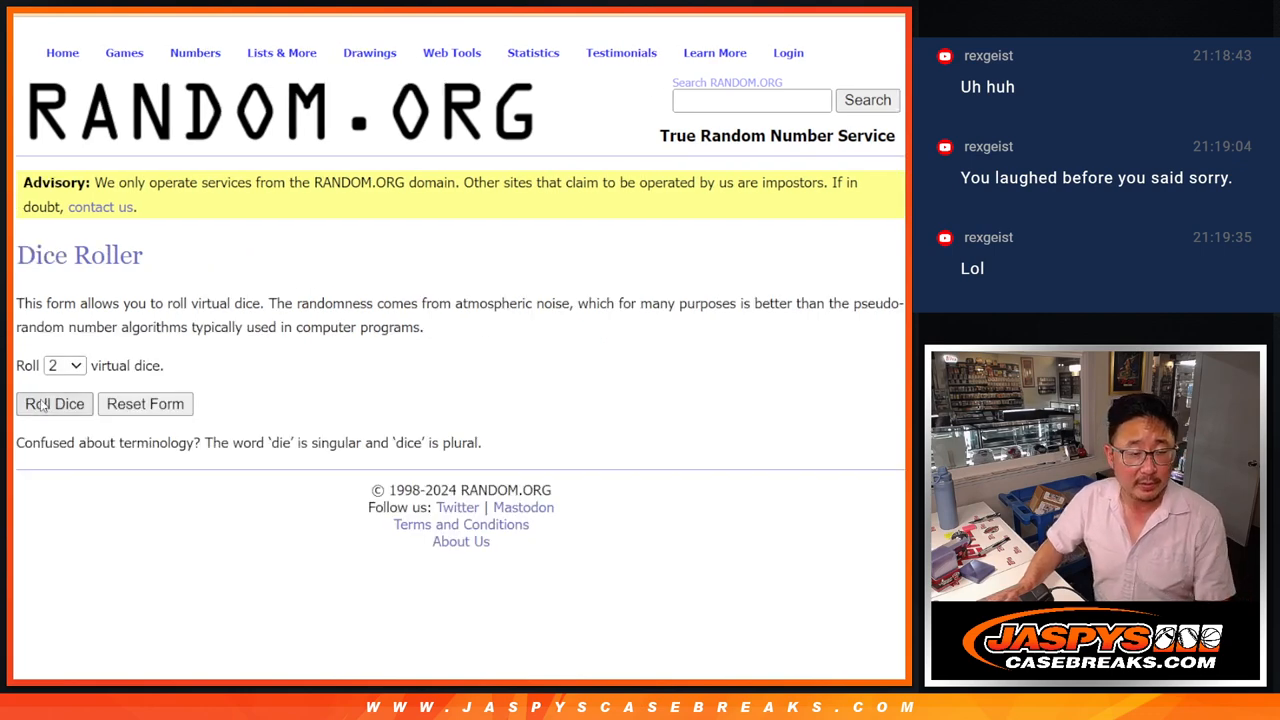
Roll the two virtual dice and bring up the Jaspys store giveaway rules
click(54, 404)
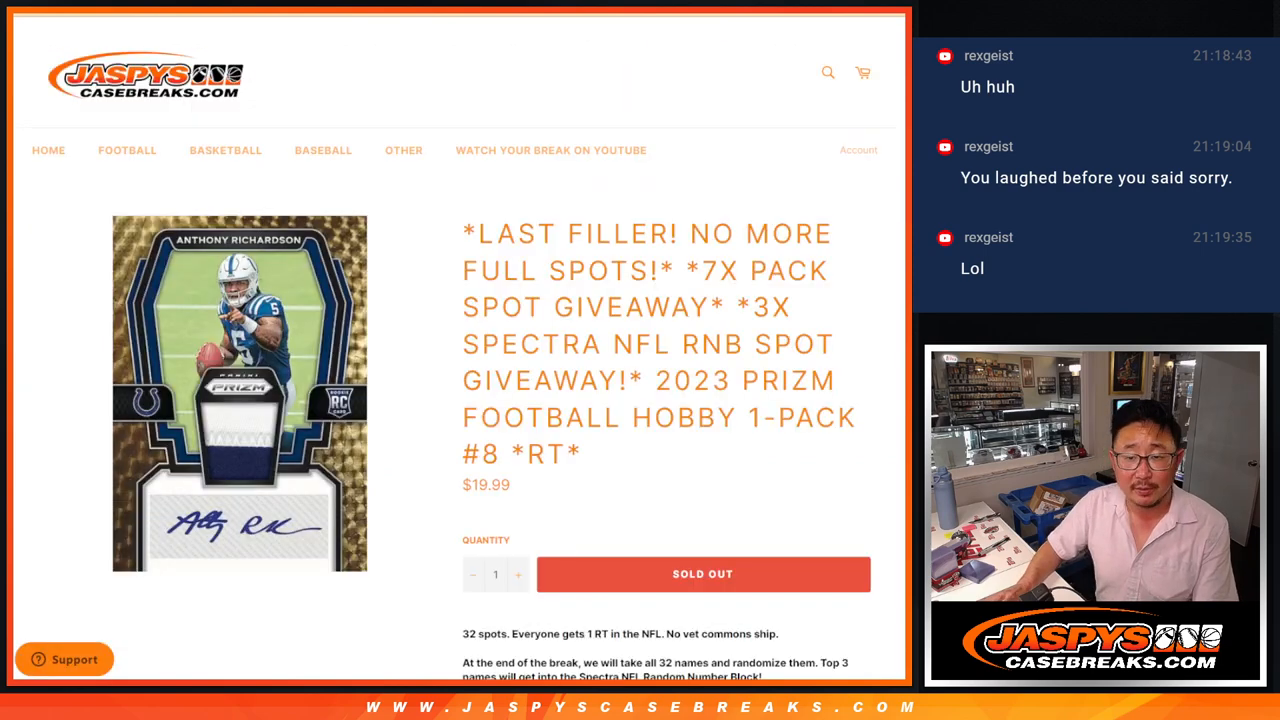
double_click(770, 307)
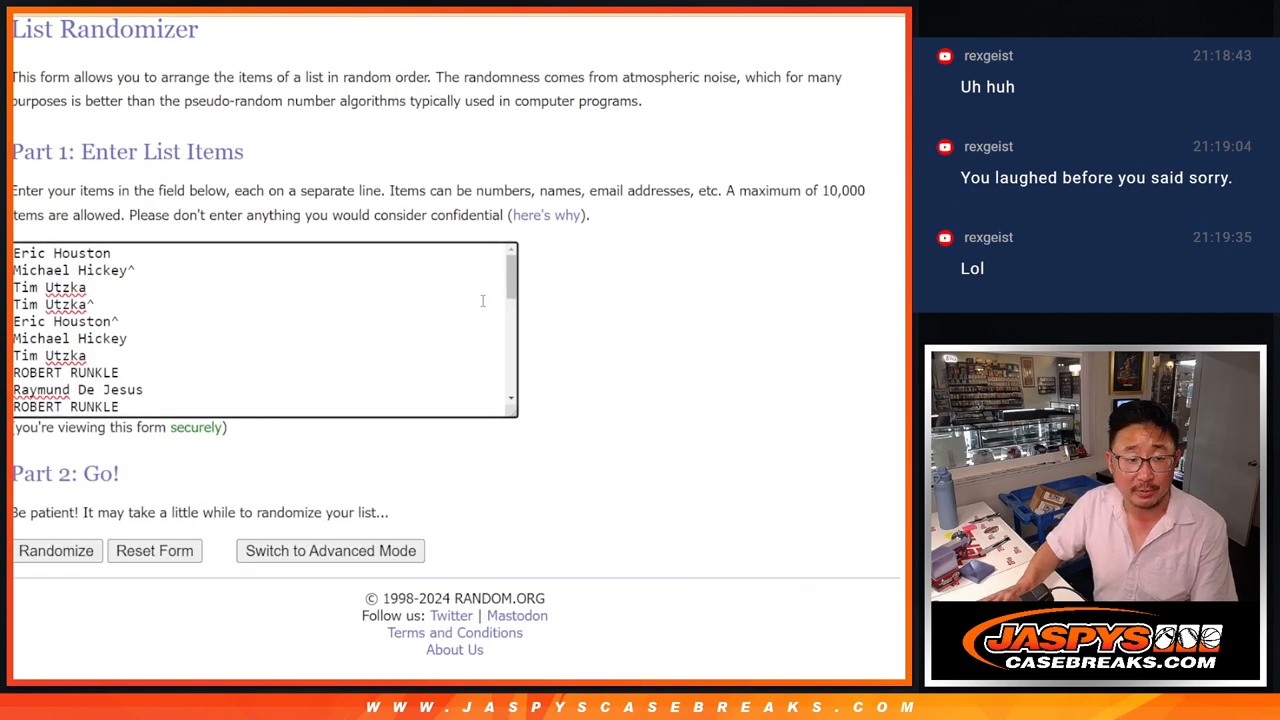
Shuffle the 32 sorted names until seven rounds are done, then select the top three
click(56, 550)
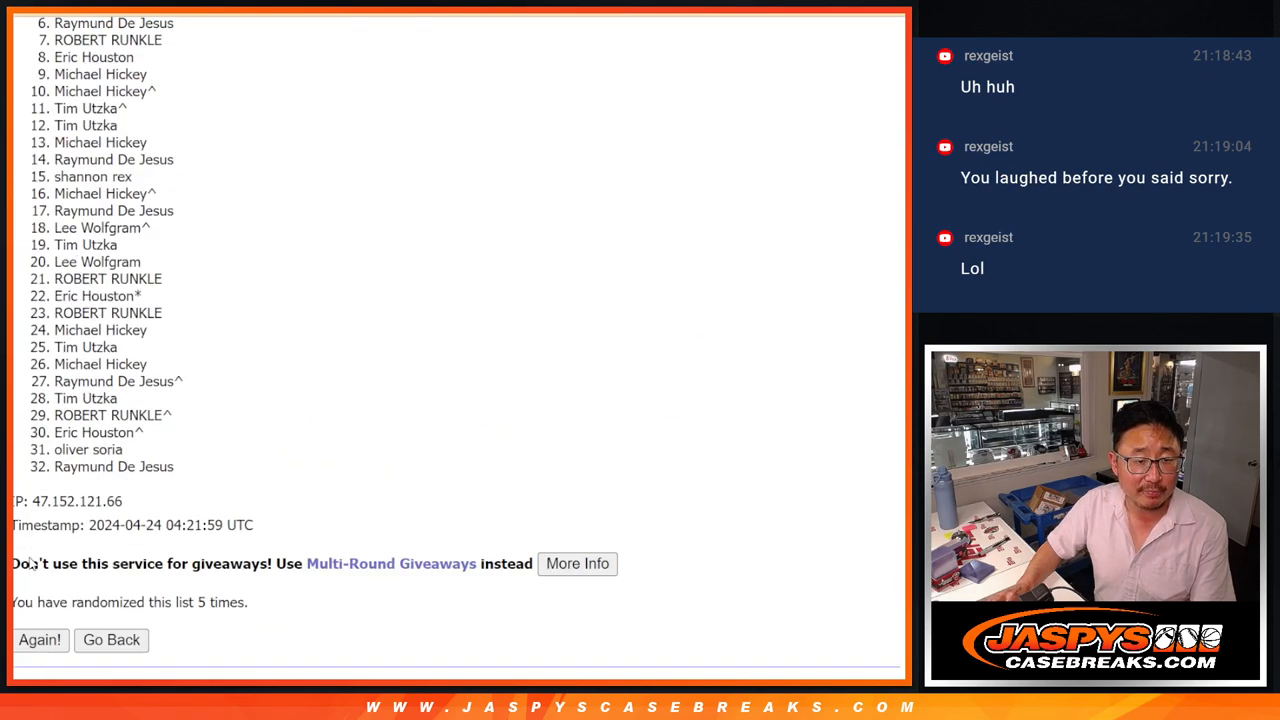
click(39, 640)
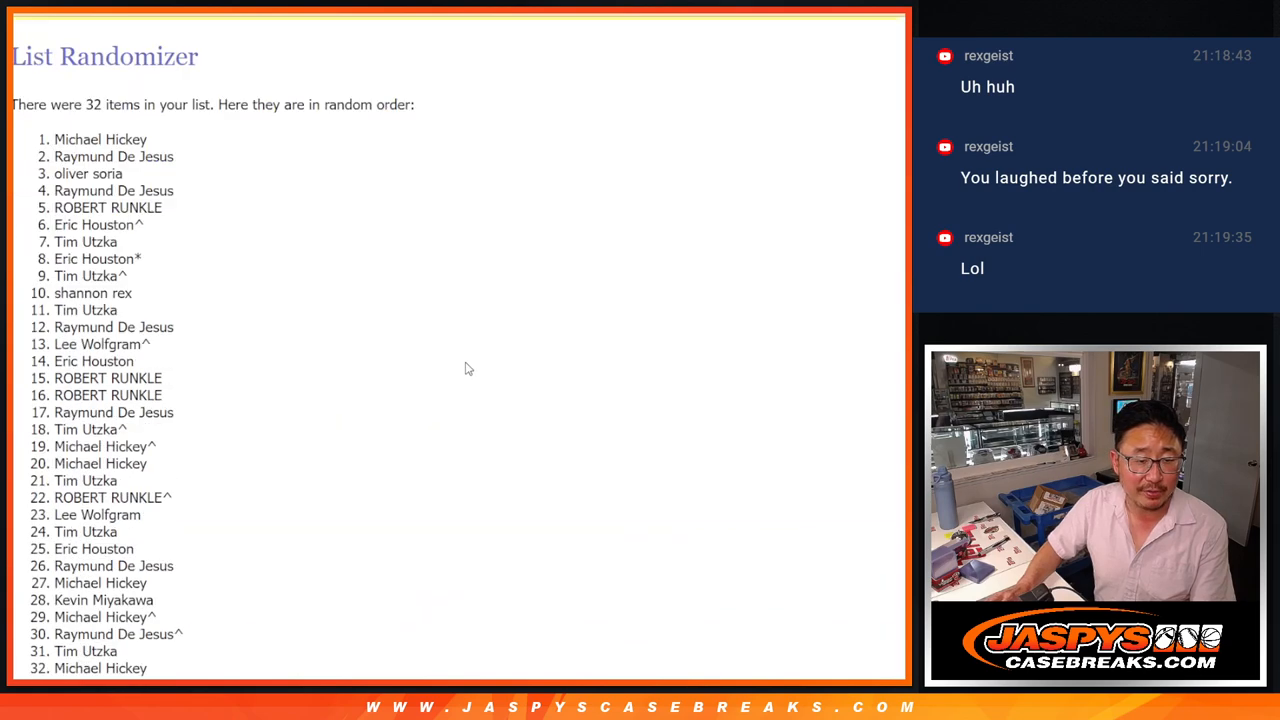
scroll(down, 3)
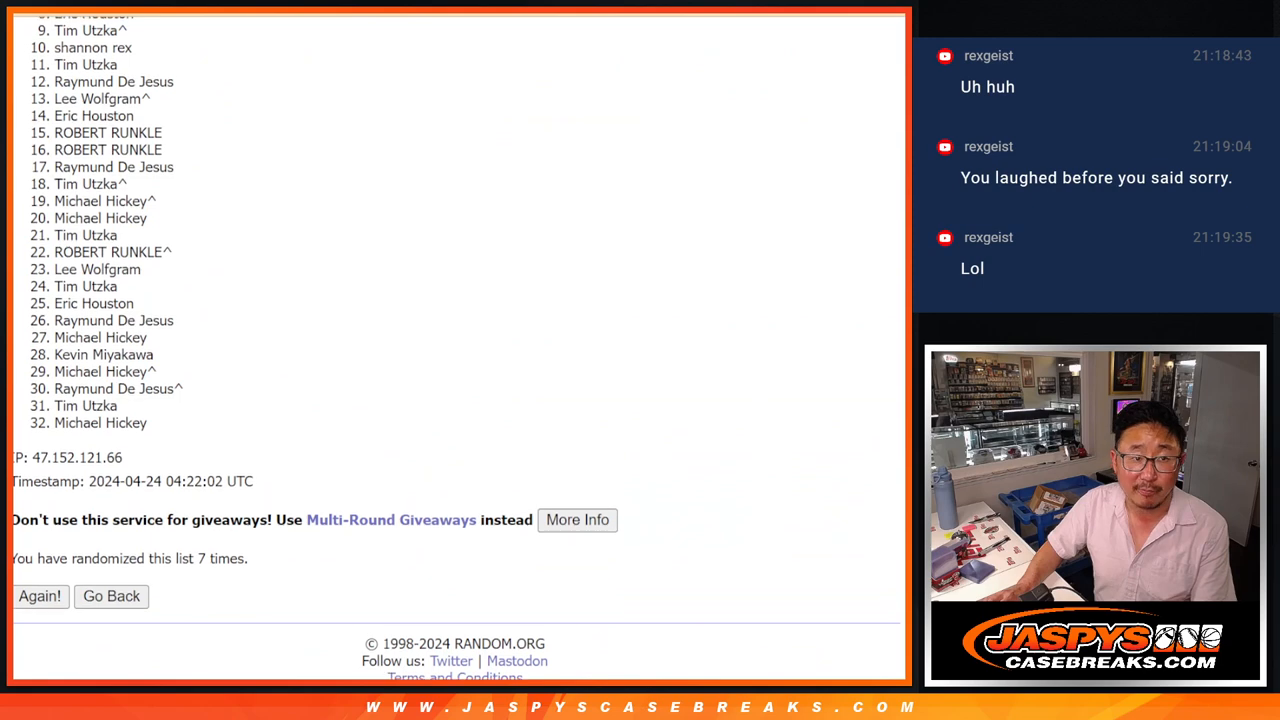
scroll(down, 3)
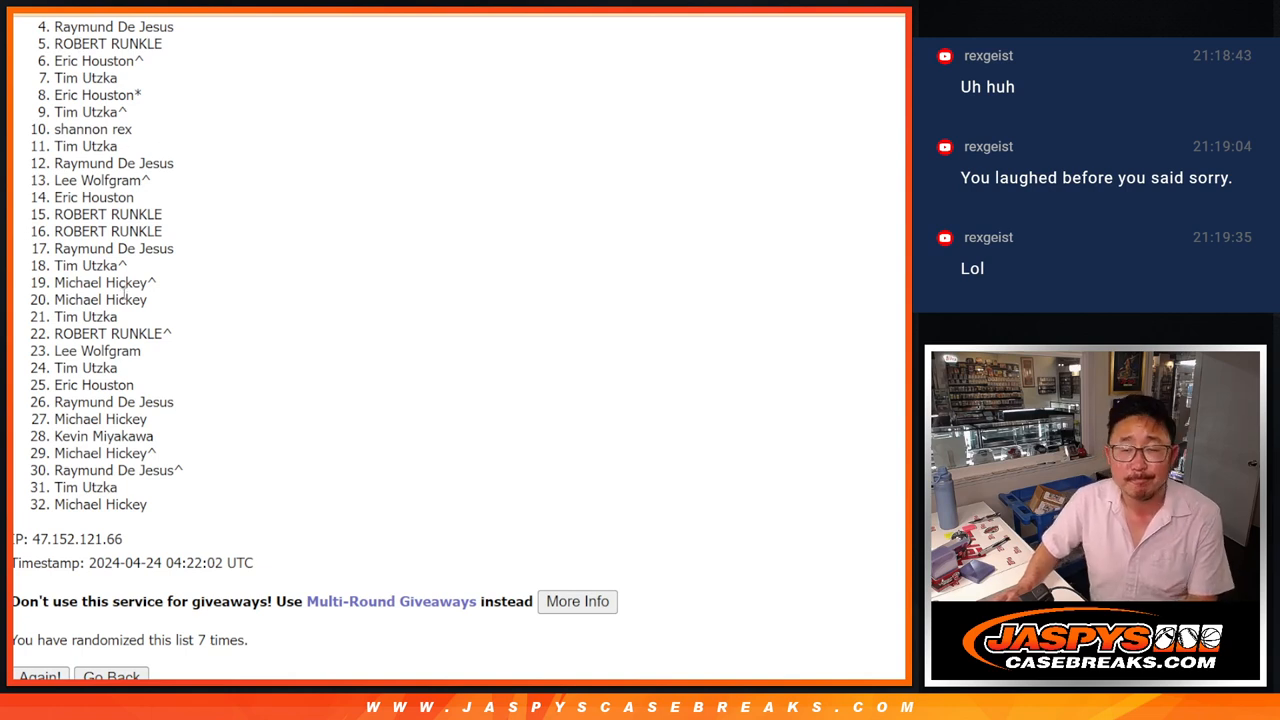
mouse_move(687, 364)
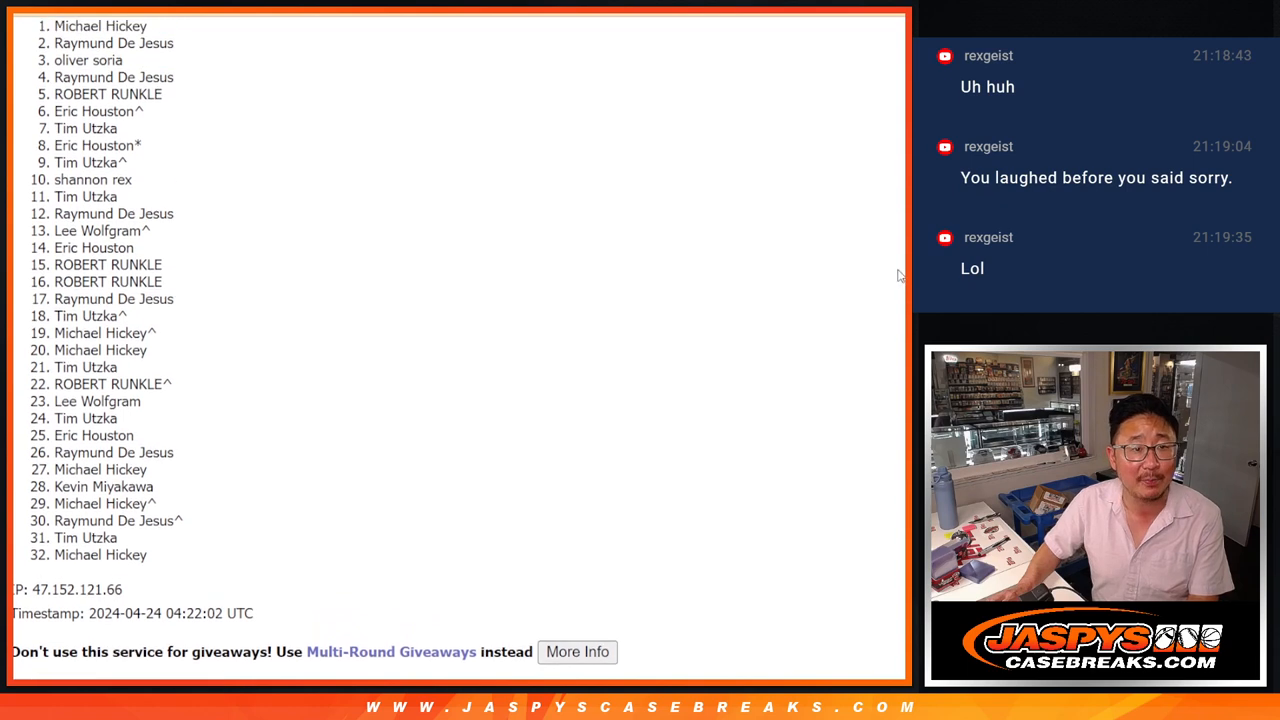
drag(55, 26, 120, 60)
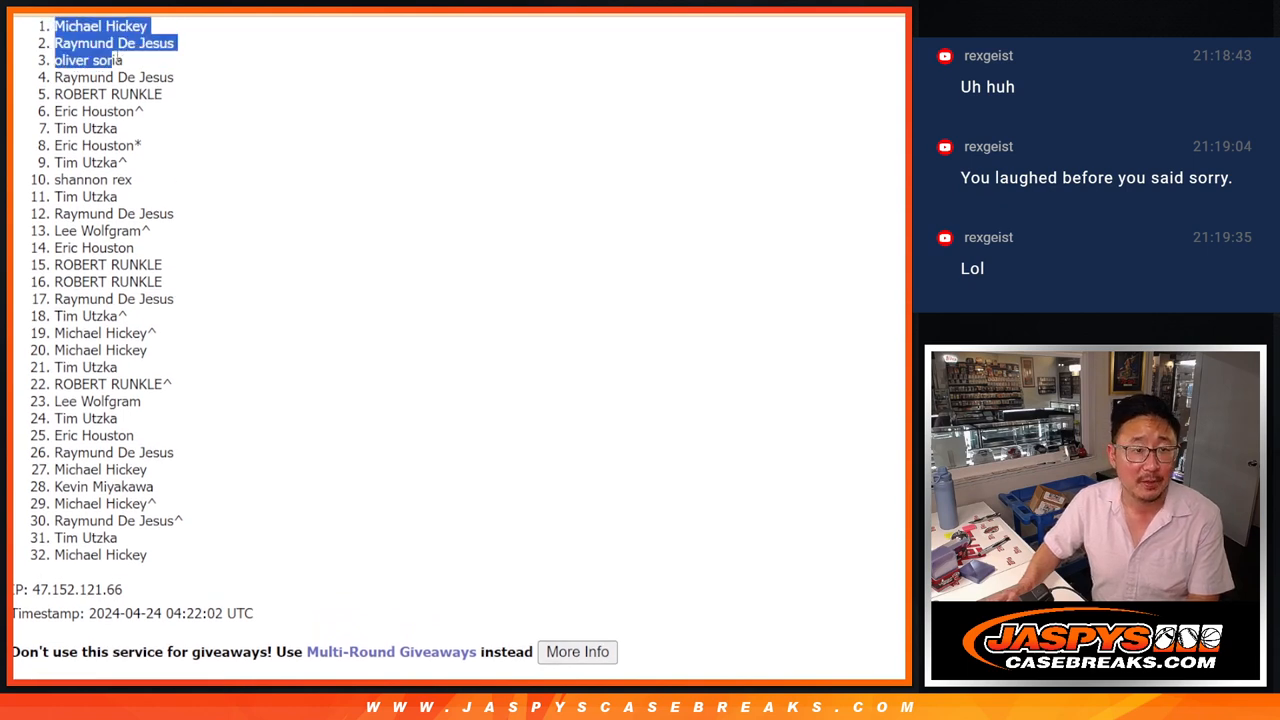